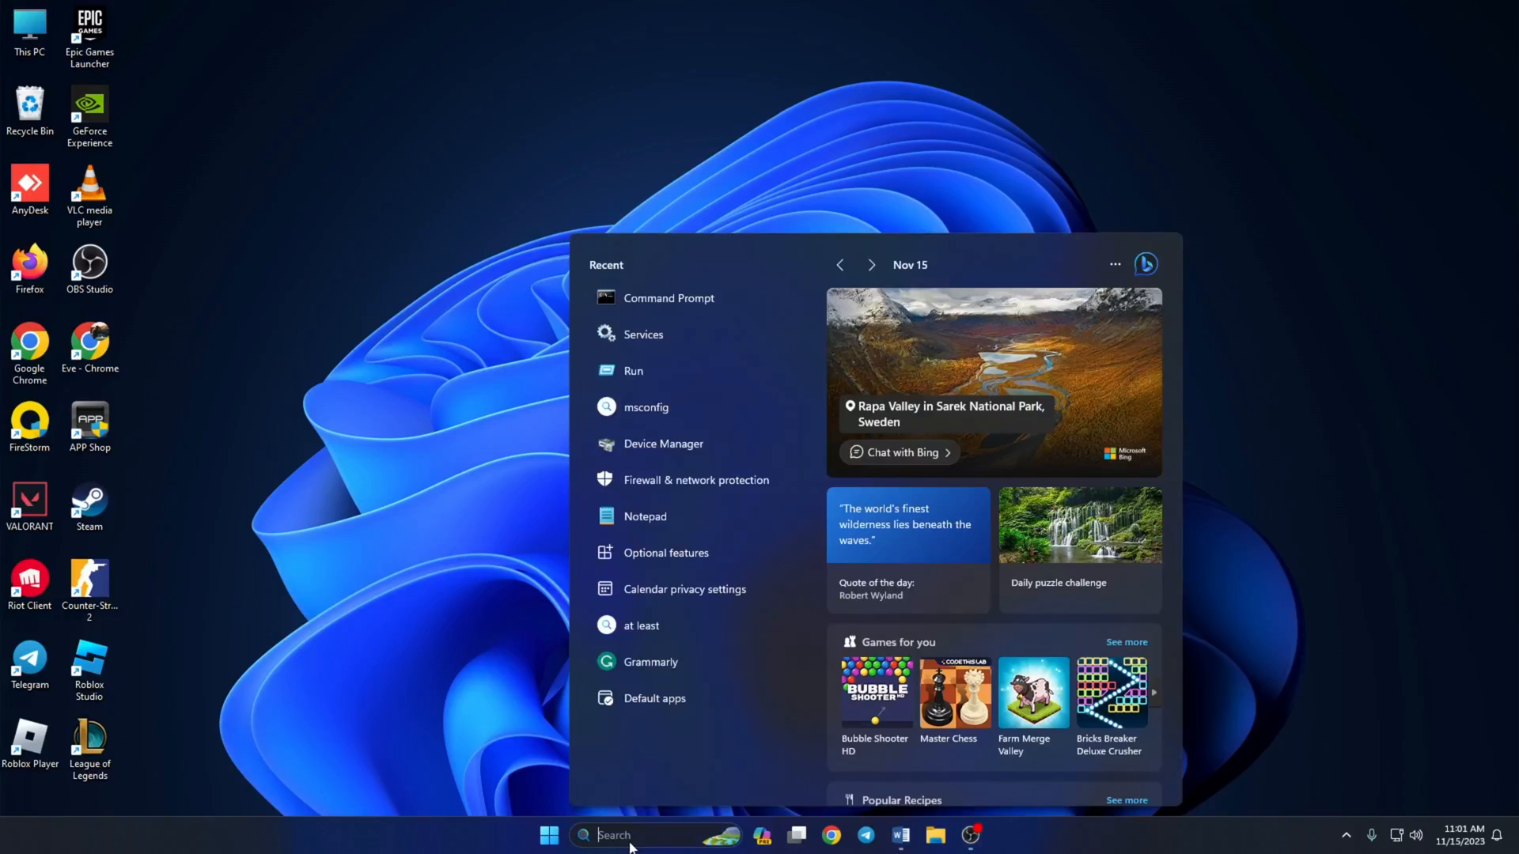
Step: Launch Command Prompt from search and ping 1.1.1.1 (about 1 ms)
text(cmd)
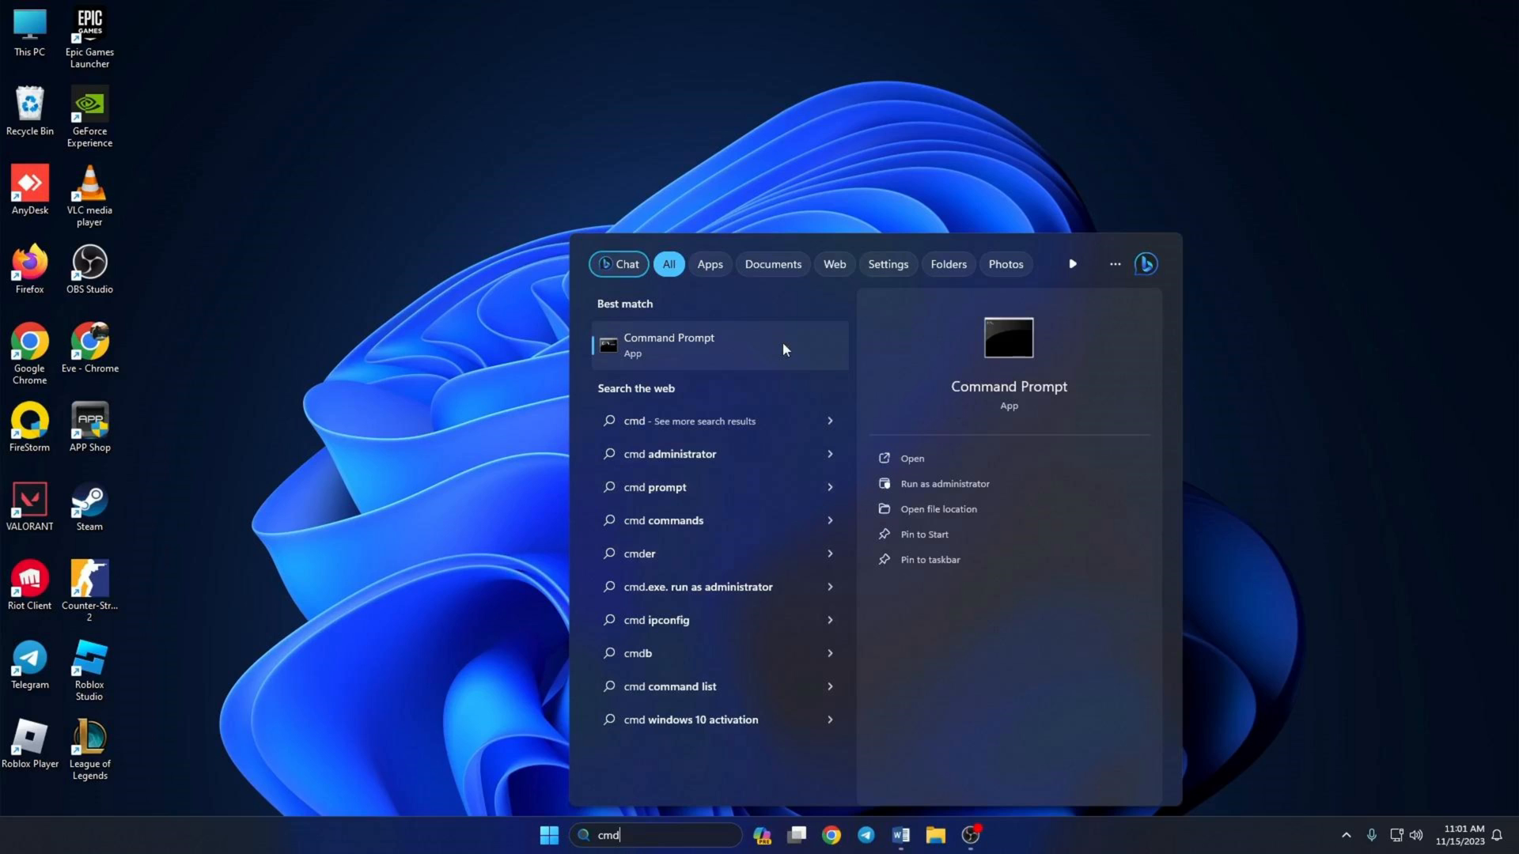
click(667, 345)
text(ping)
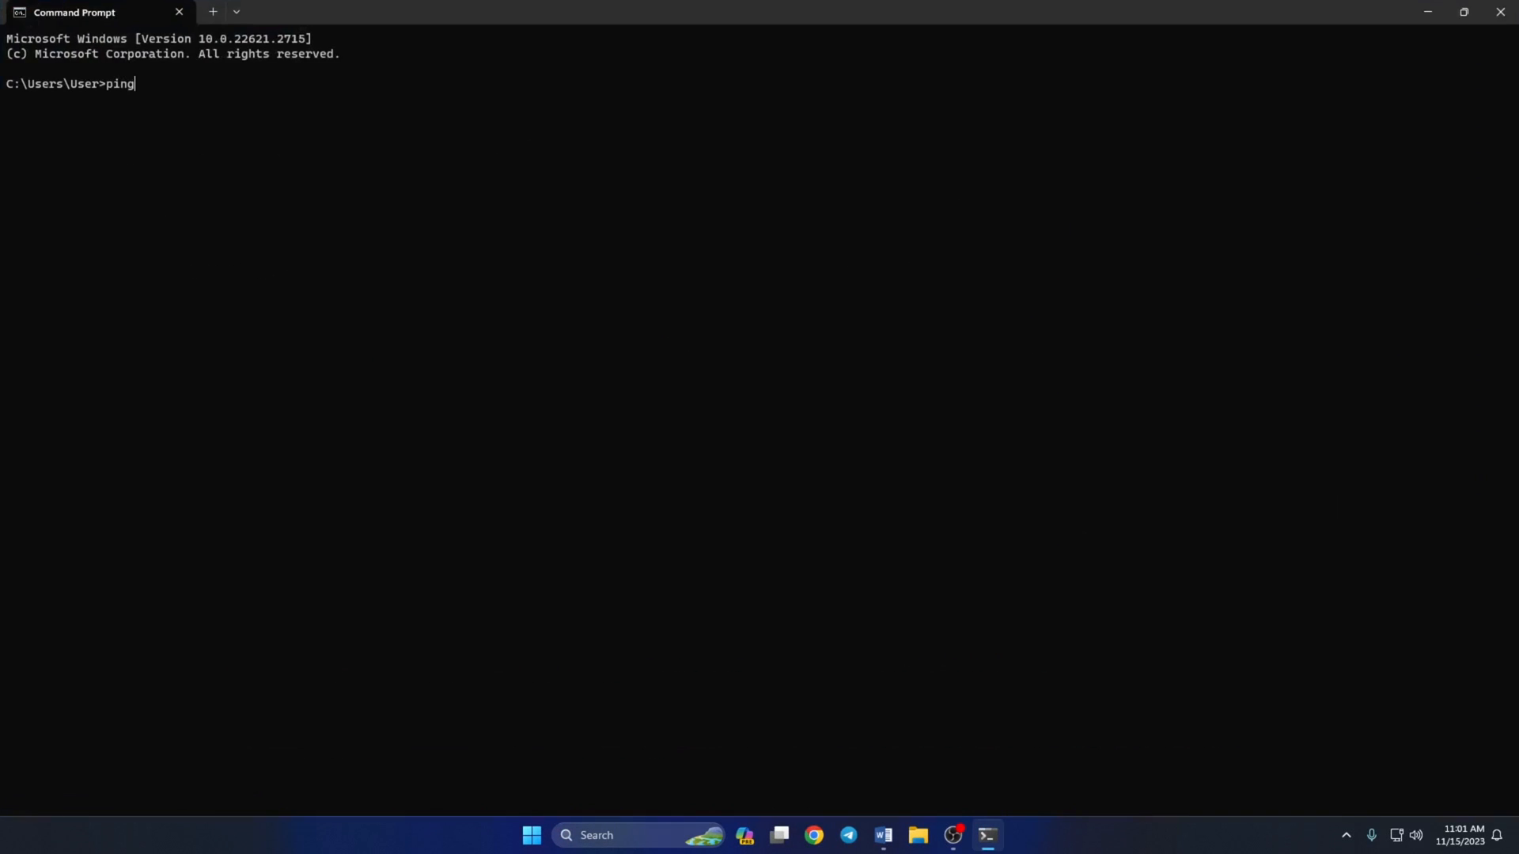
text(1.1.1.1)
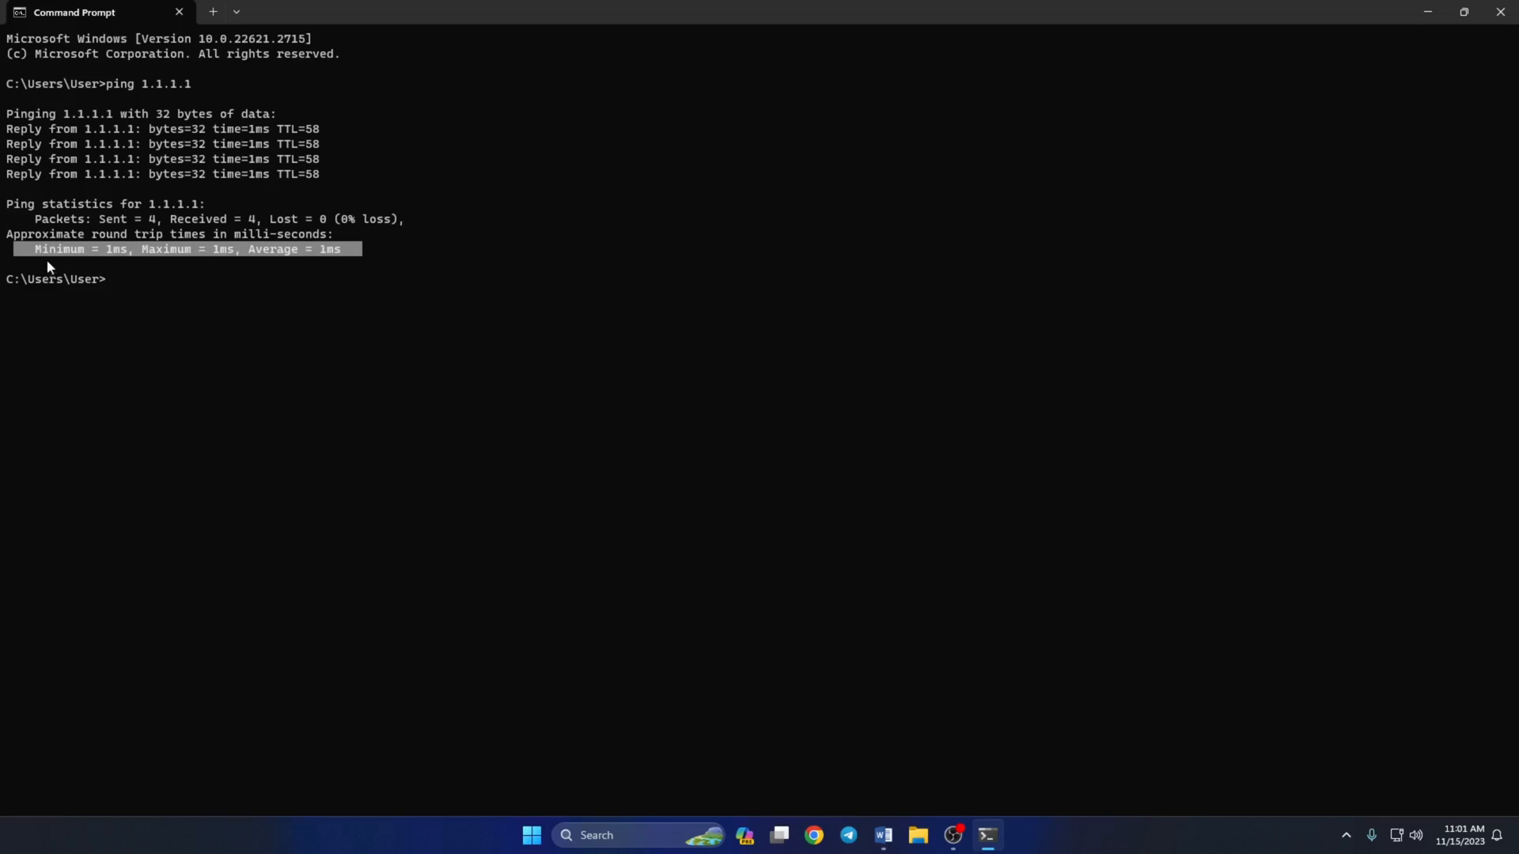
click(165, 294)
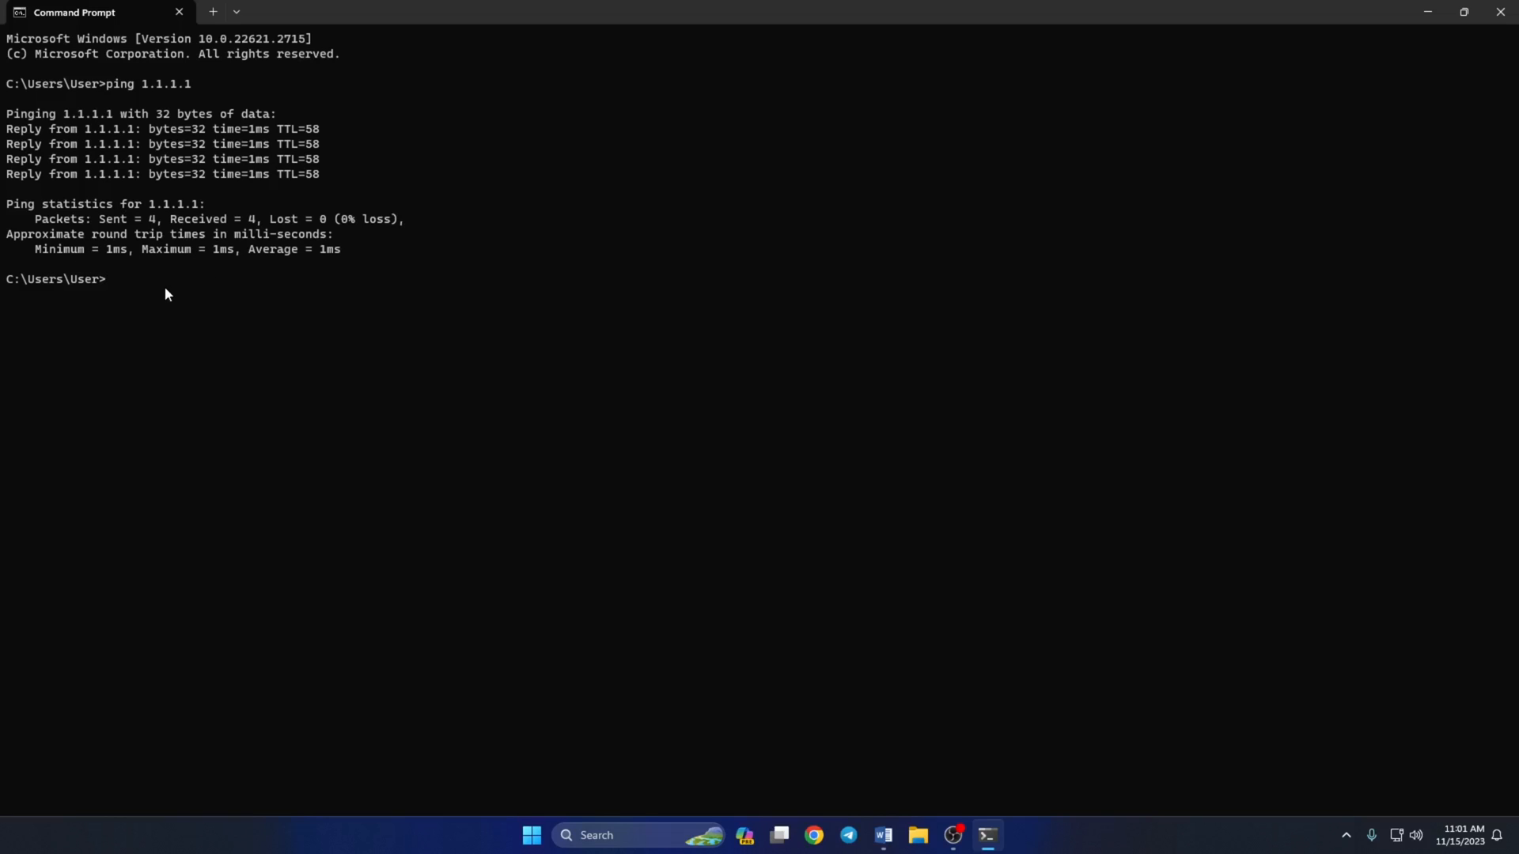
Step: Ping 8.8.8.8 (about 42 ms), highlight its round-trip line, then bring up Start
text(ping 8.8.8.8)
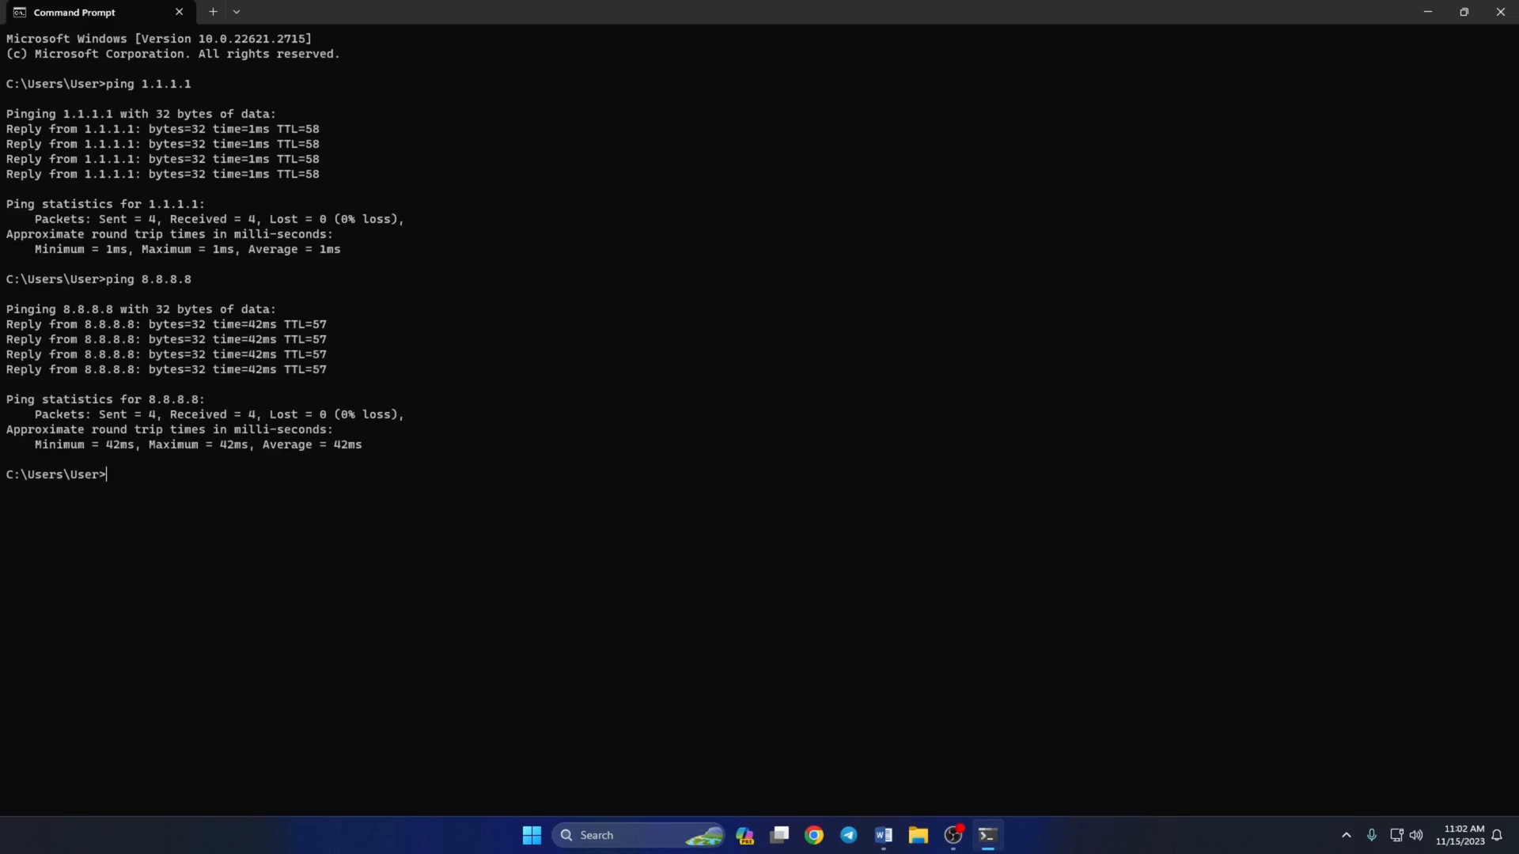
drag(32, 445, 312, 445)
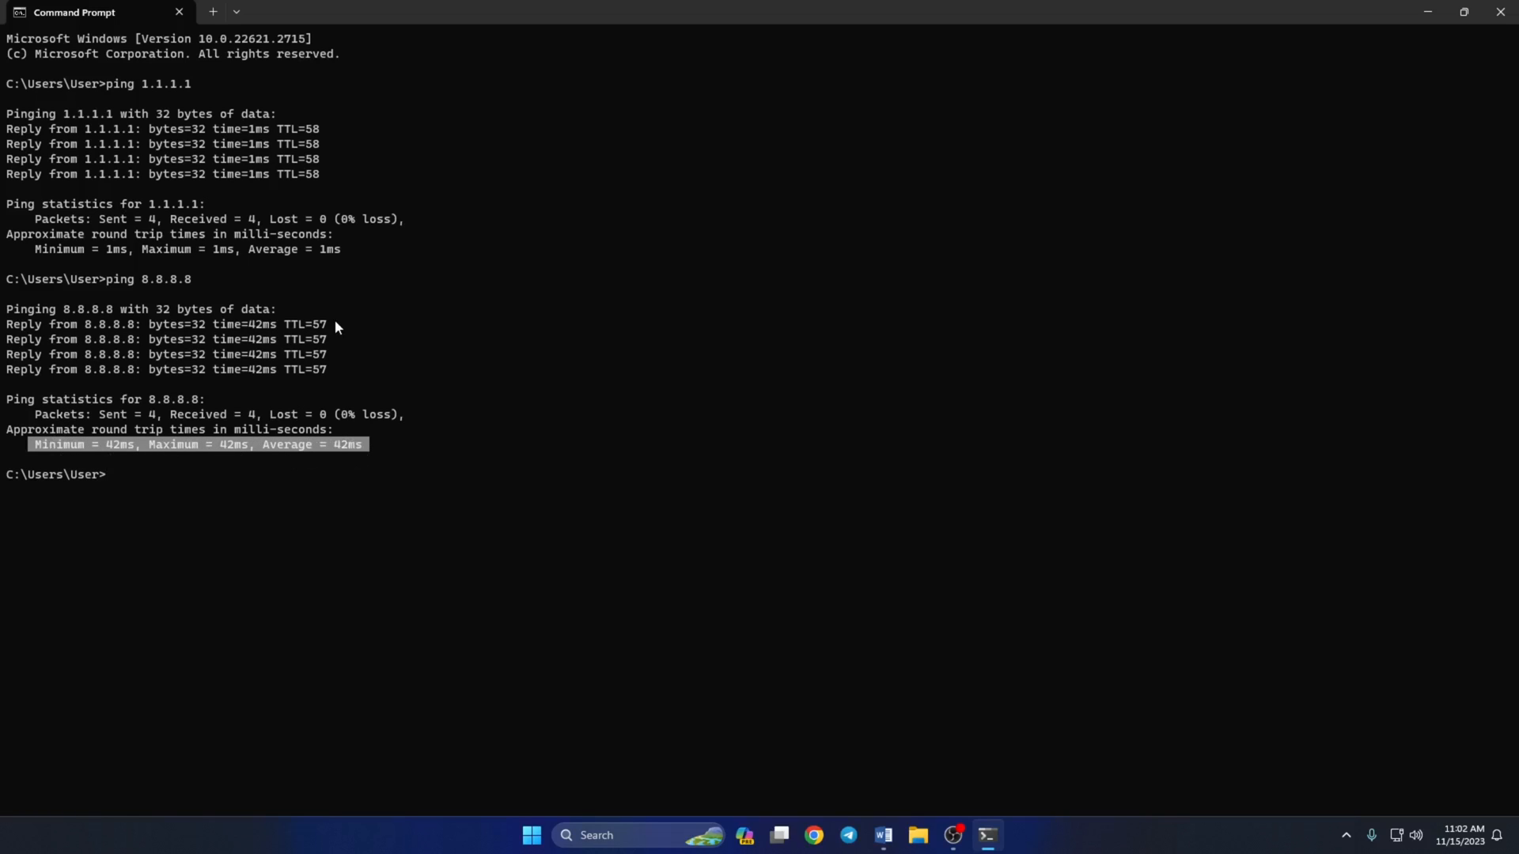
click(531, 835)
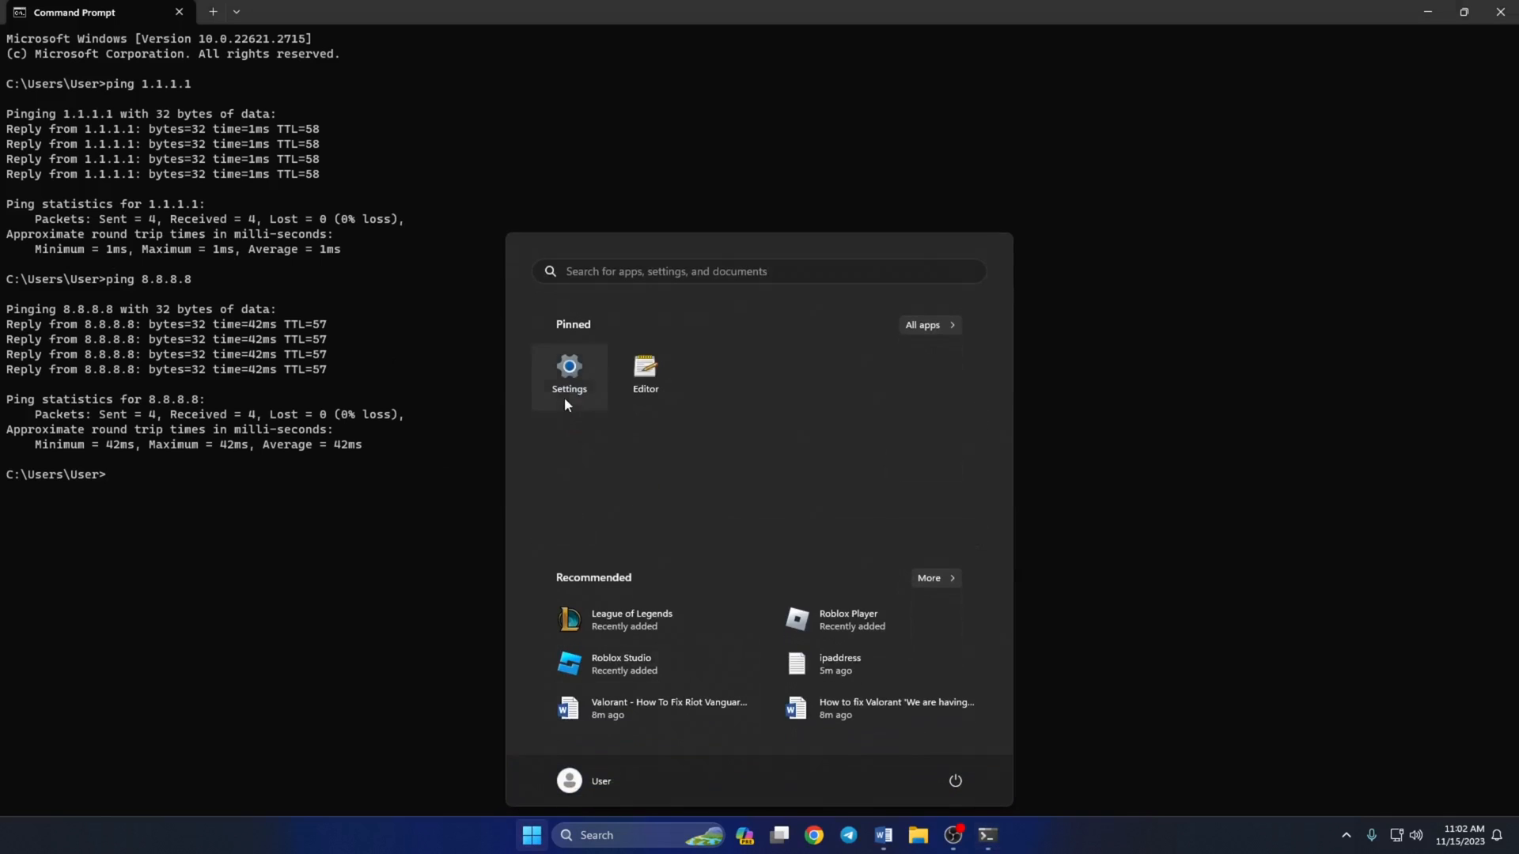
Step: In Settings > Network & internet > Ethernet, start editing the DNS server assignment
click(568, 374)
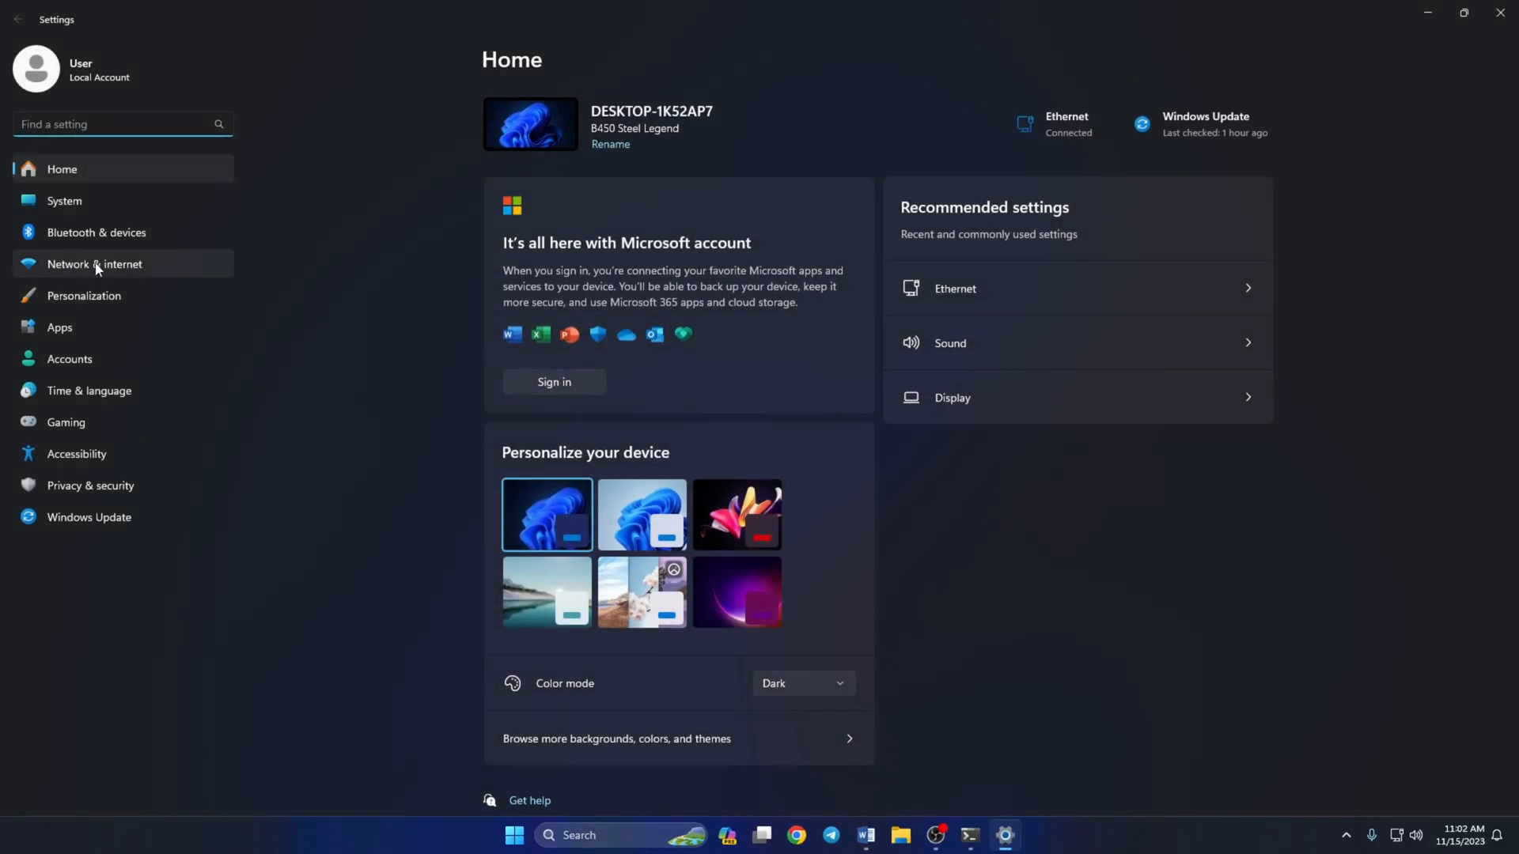
click(93, 265)
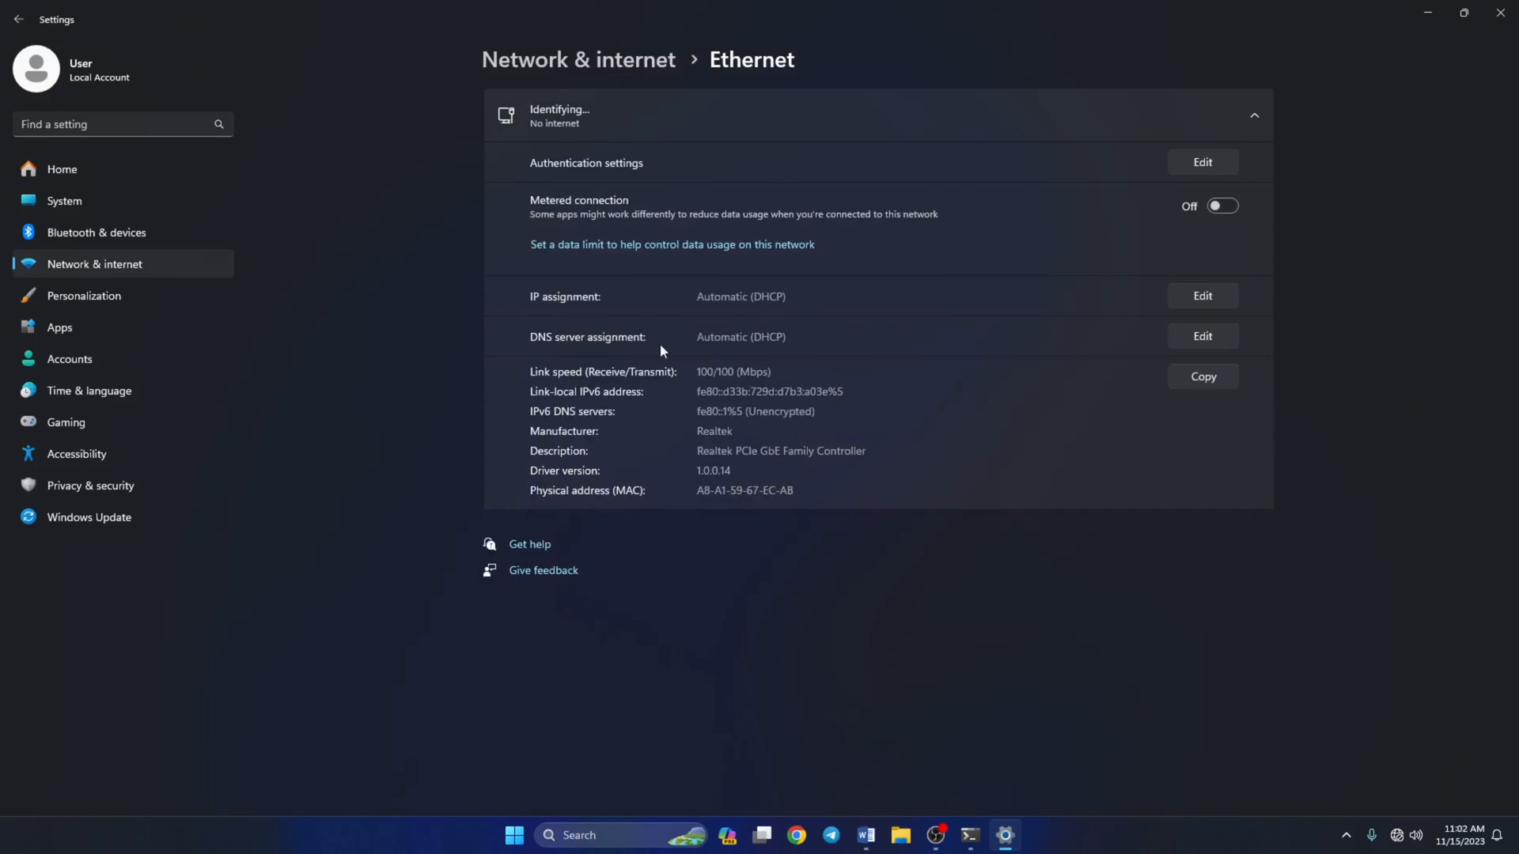
mouse_move(1237, 344)
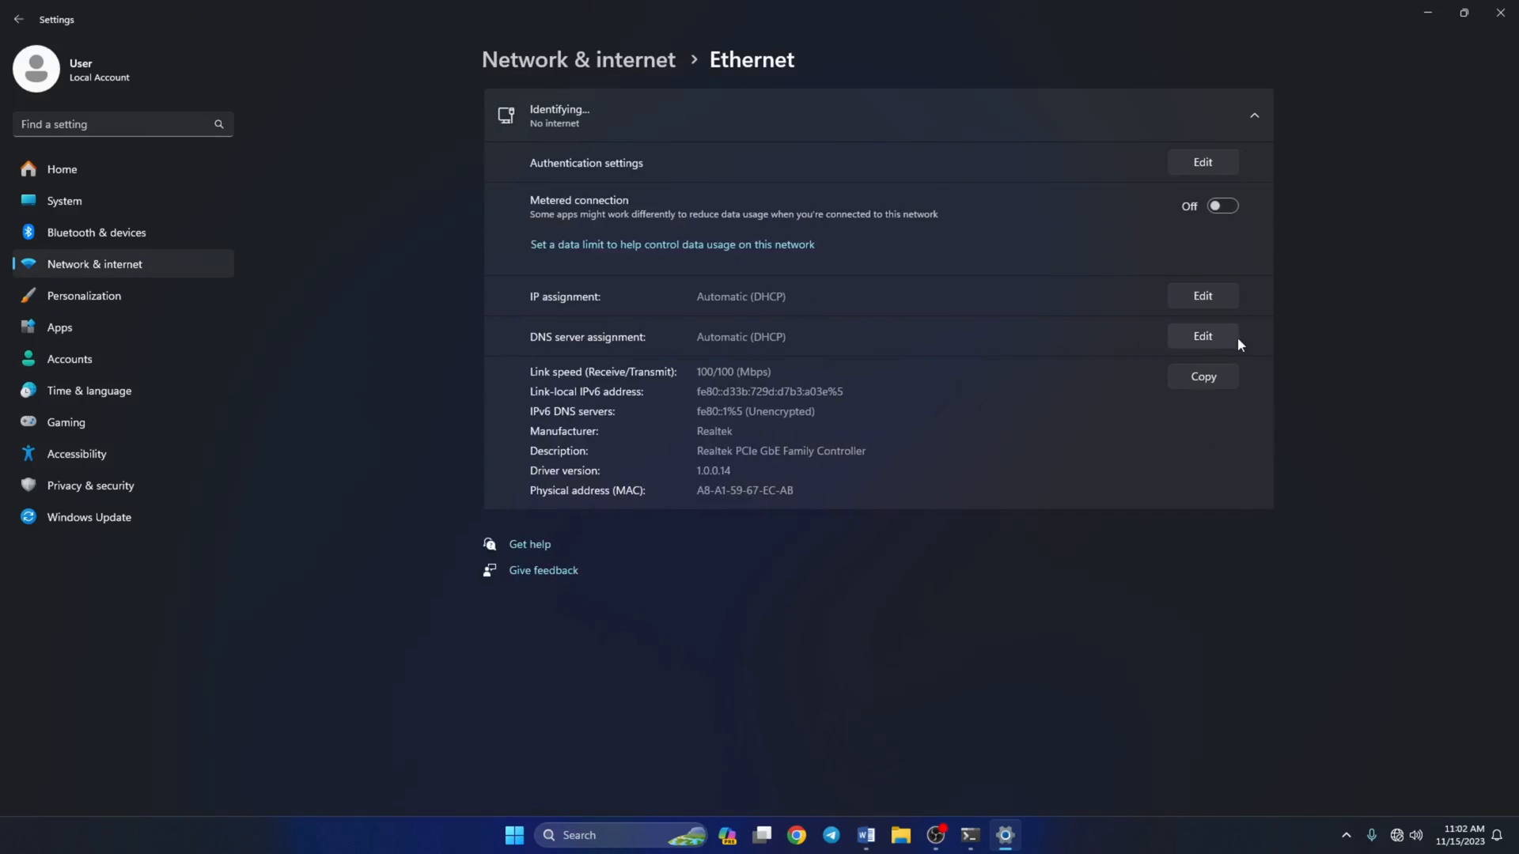
click(1200, 335)
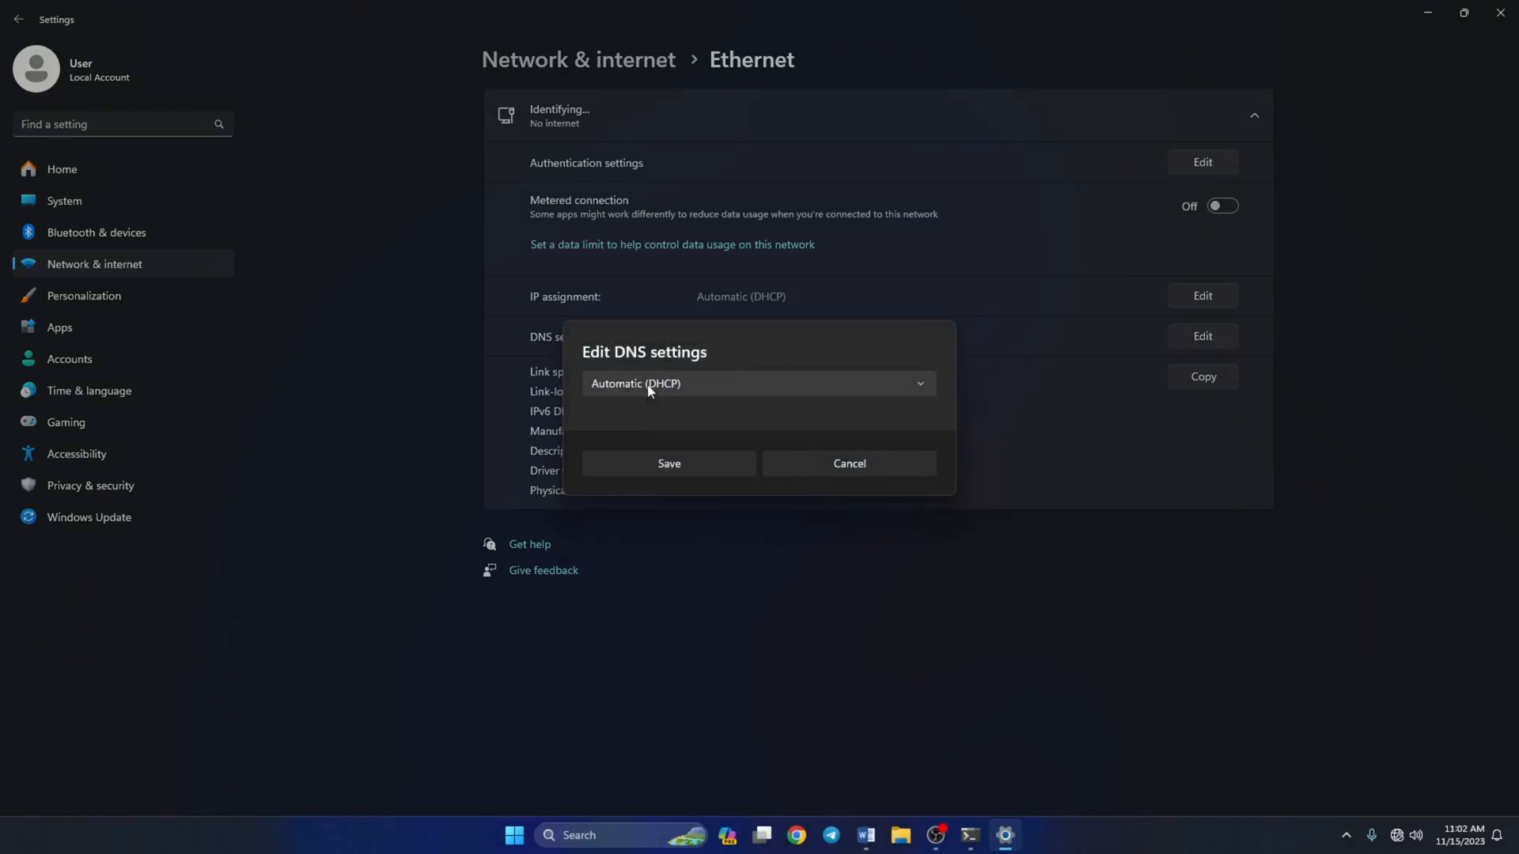
Step: Switch DNS to Manual, enable IPv4 and enter 8.8.8.8 as preferred DNS
click(758, 382)
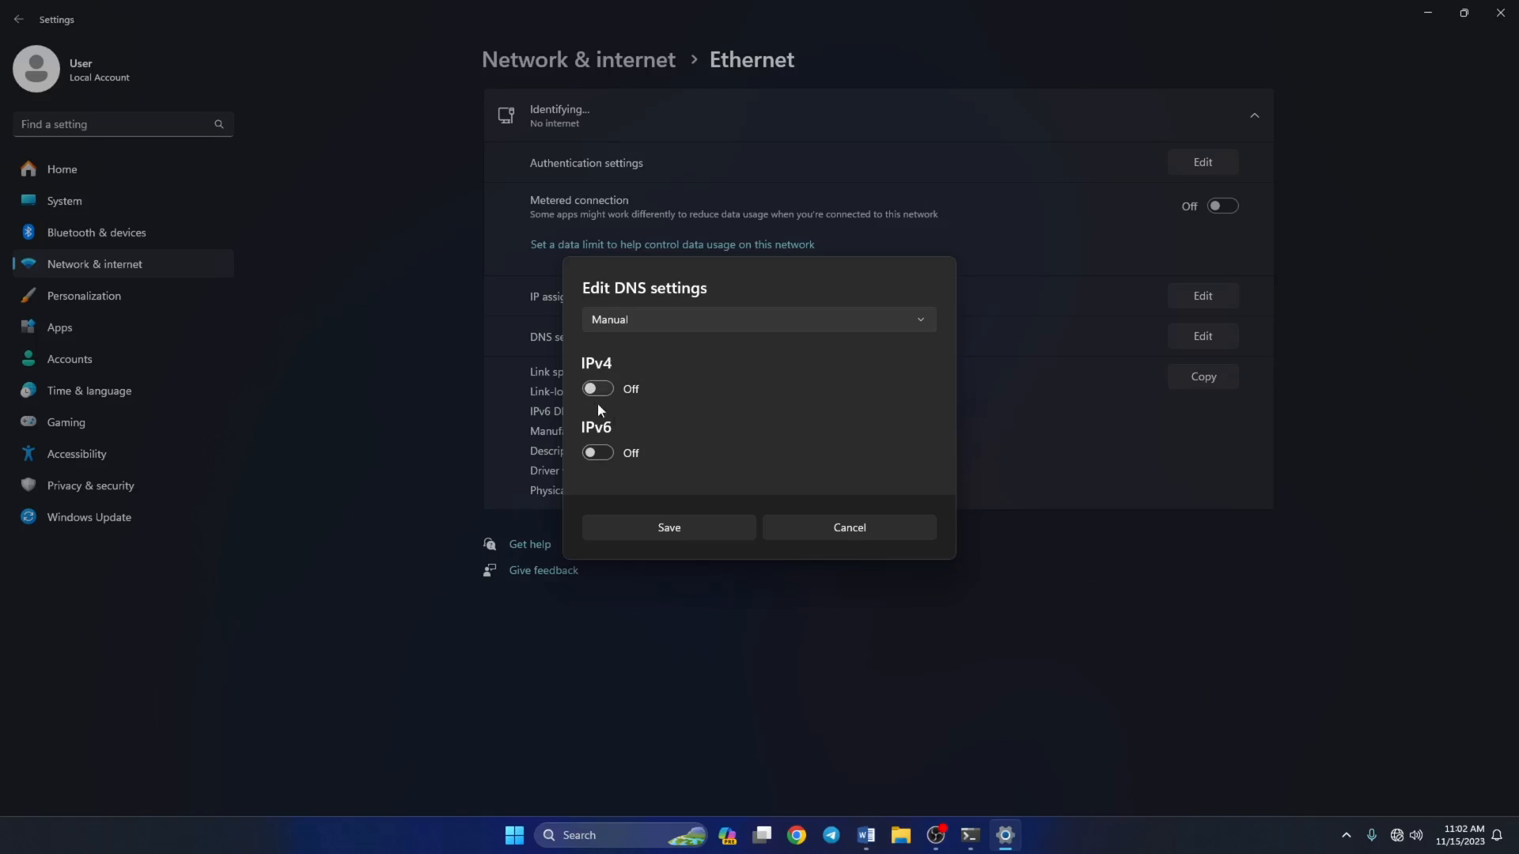
click(596, 389)
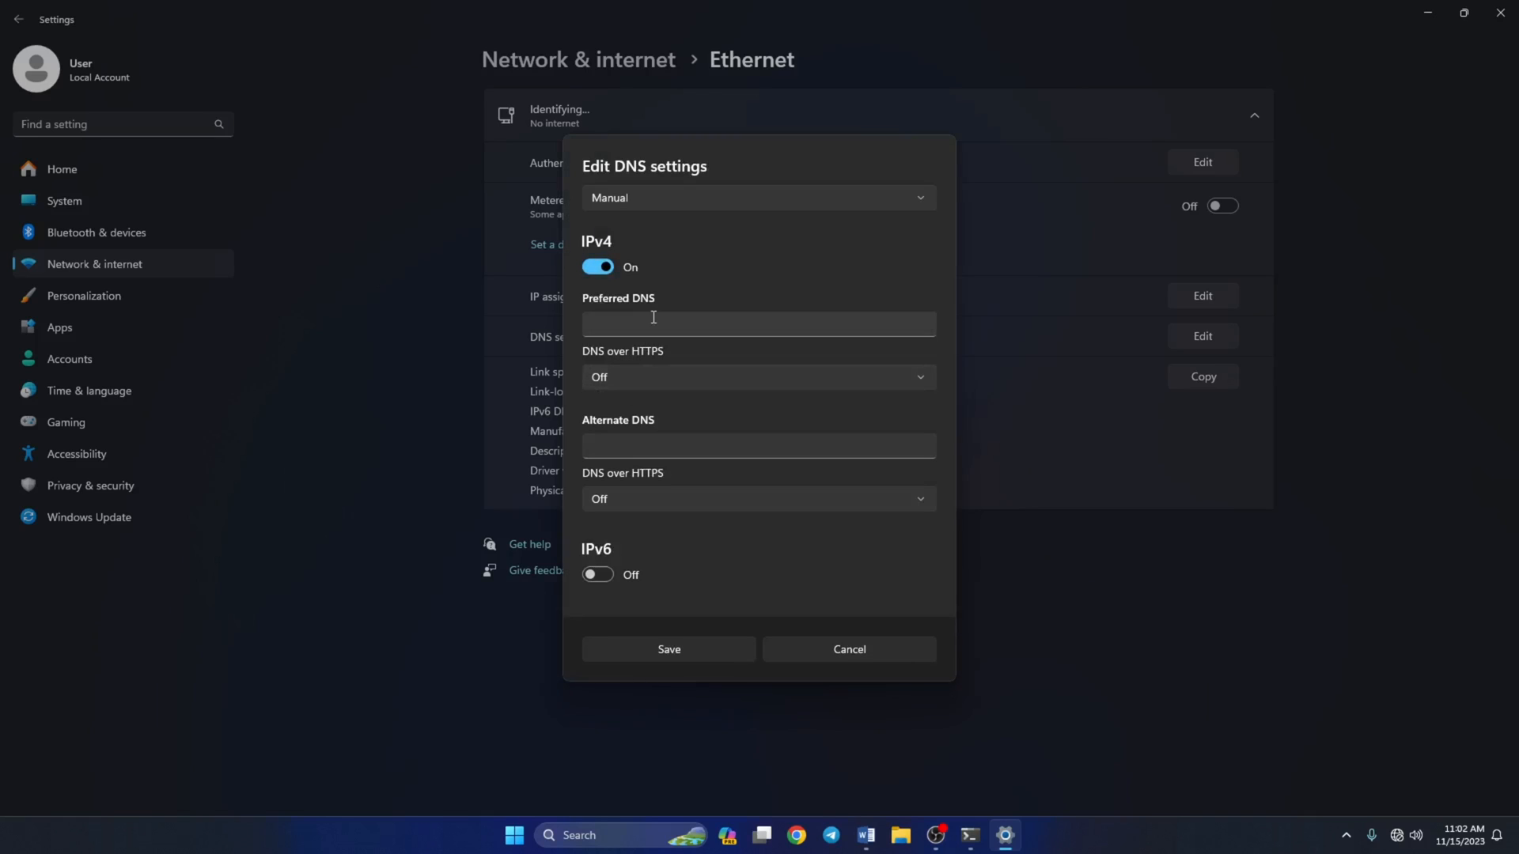
text(1.1.1.)
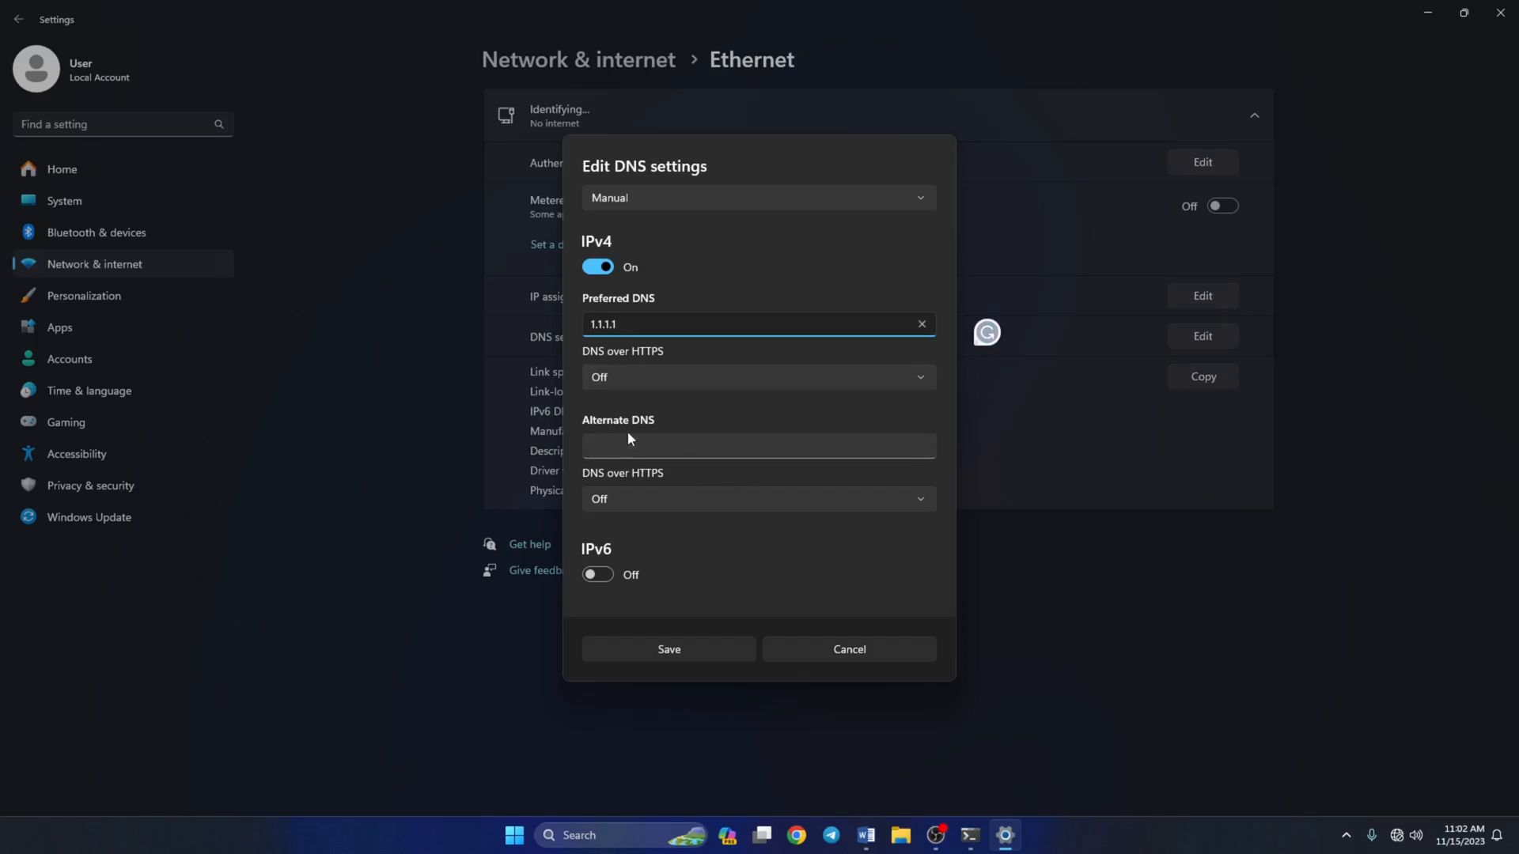
text(1.0.0.1)
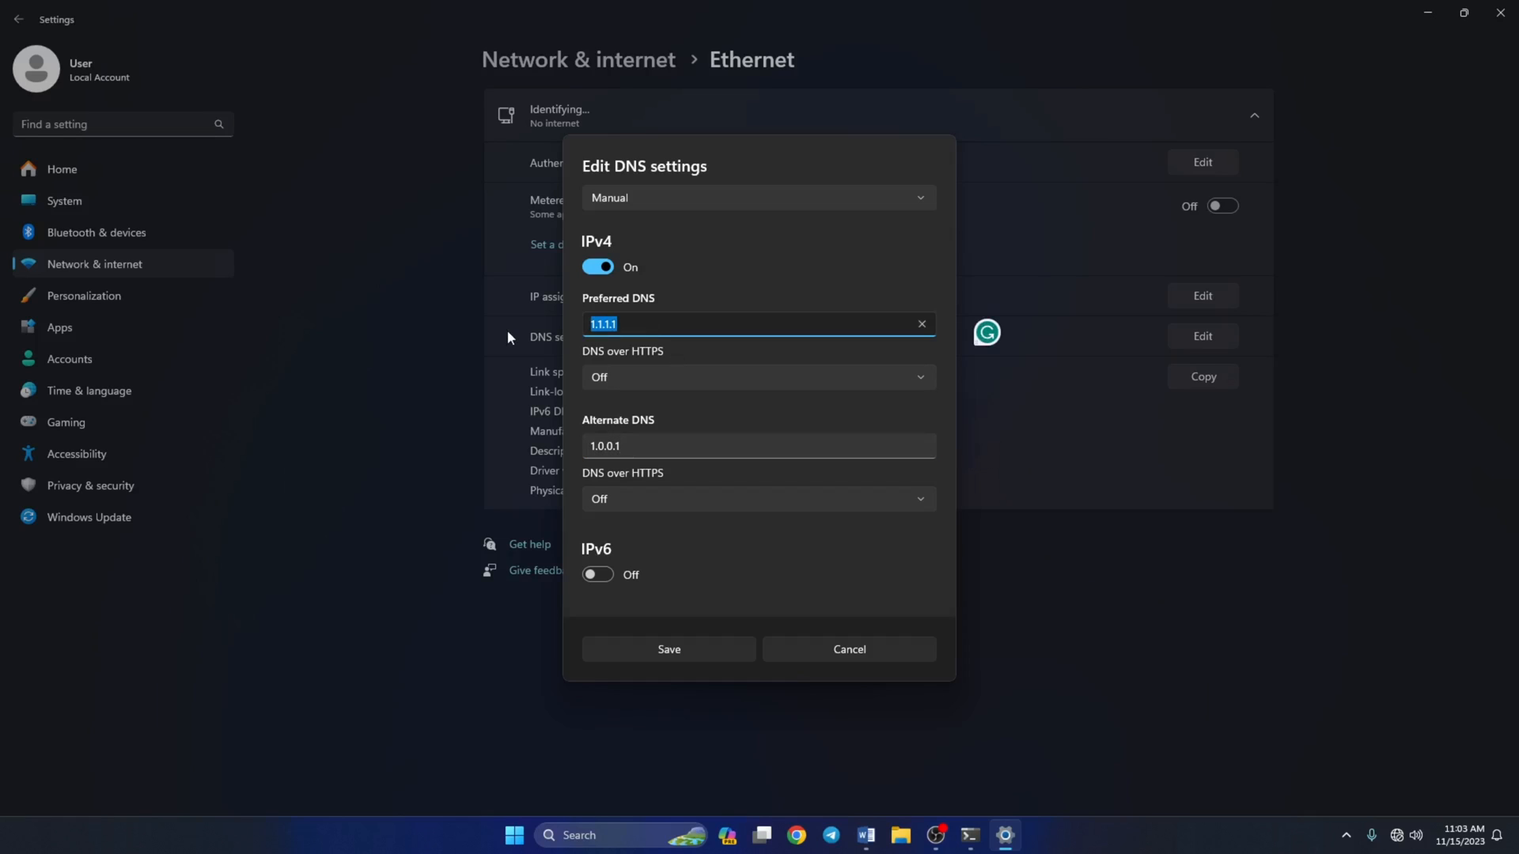
text(8.8.8.8)
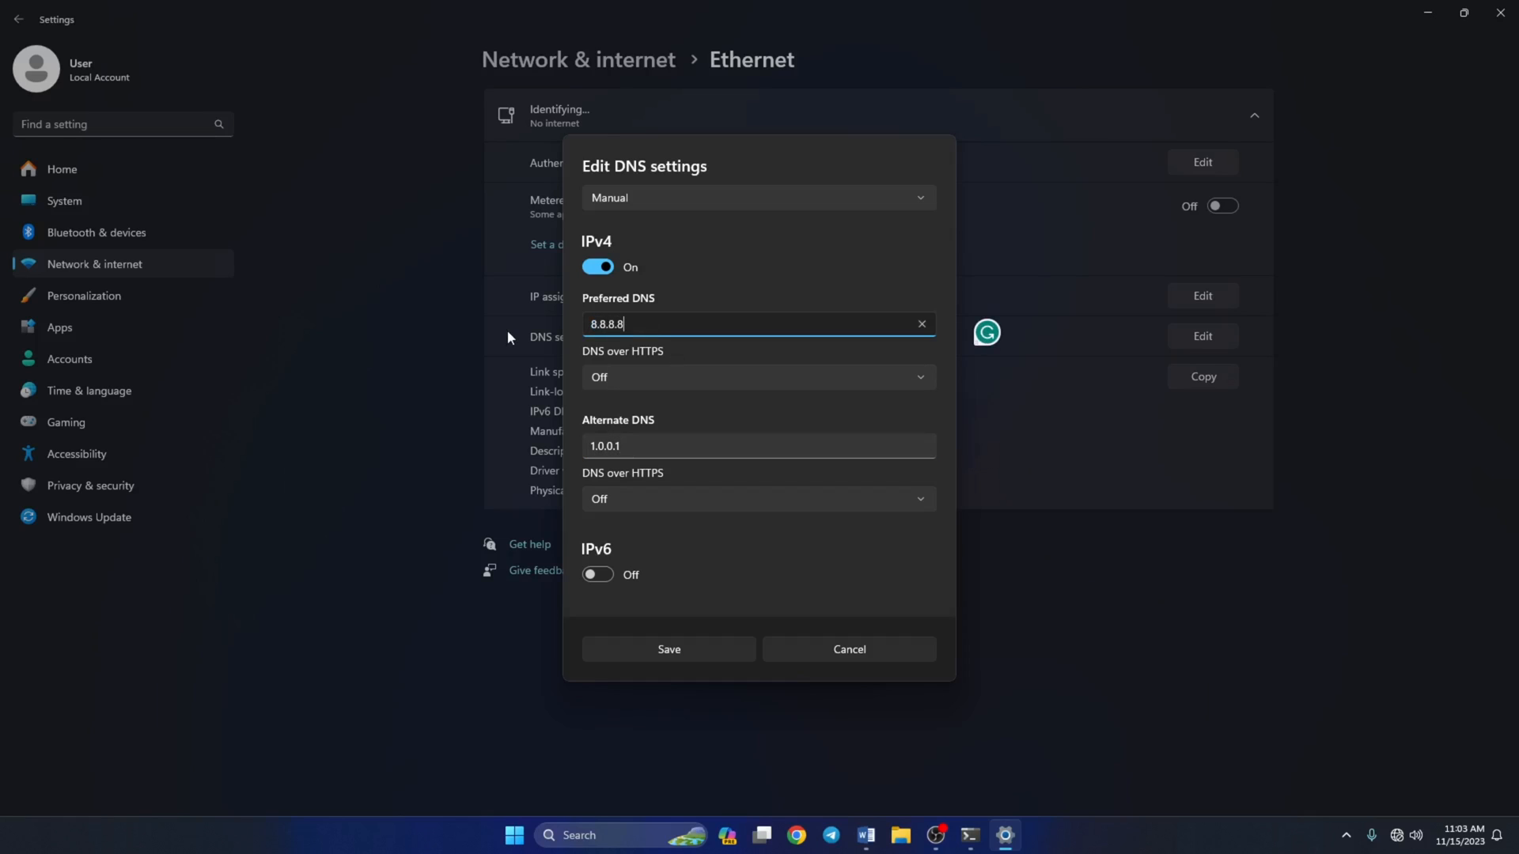
Step: Enter 8.8.4.4 as alternate DNS and save the new addresses
click(758, 446)
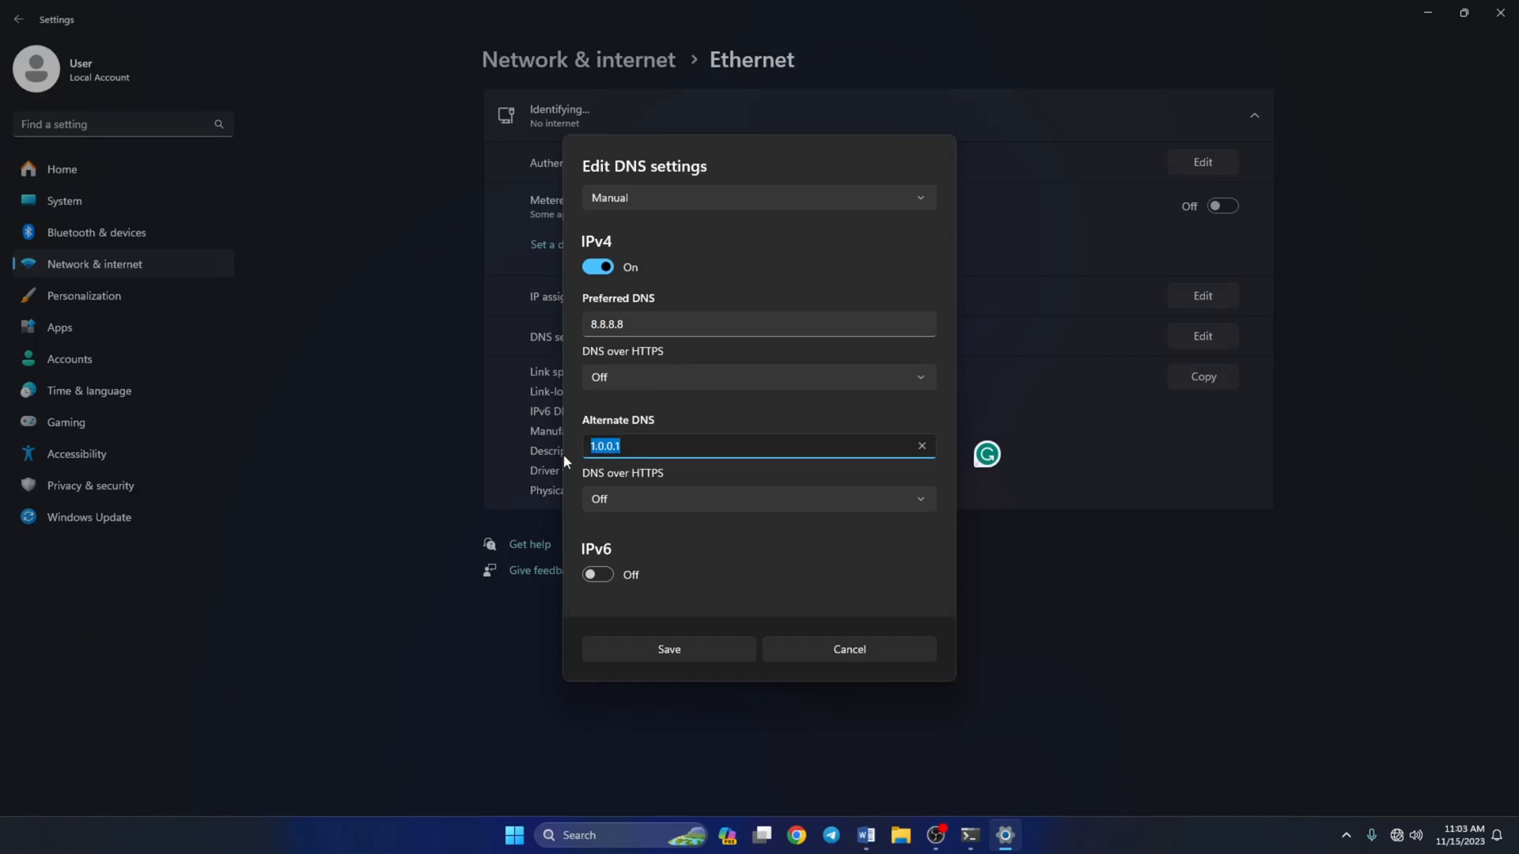
text(8.8.4)
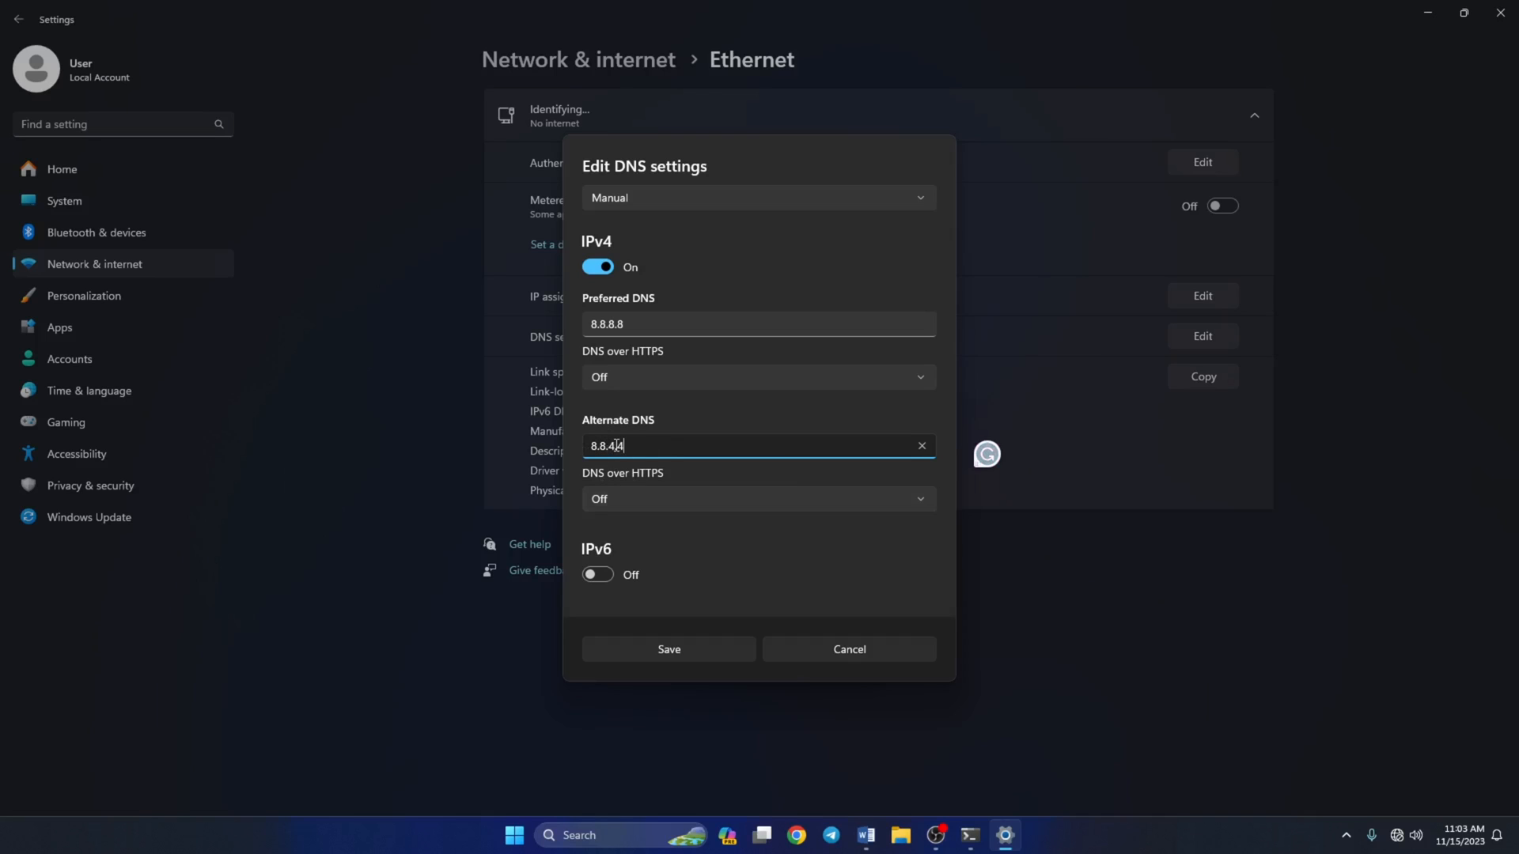
text(.4)
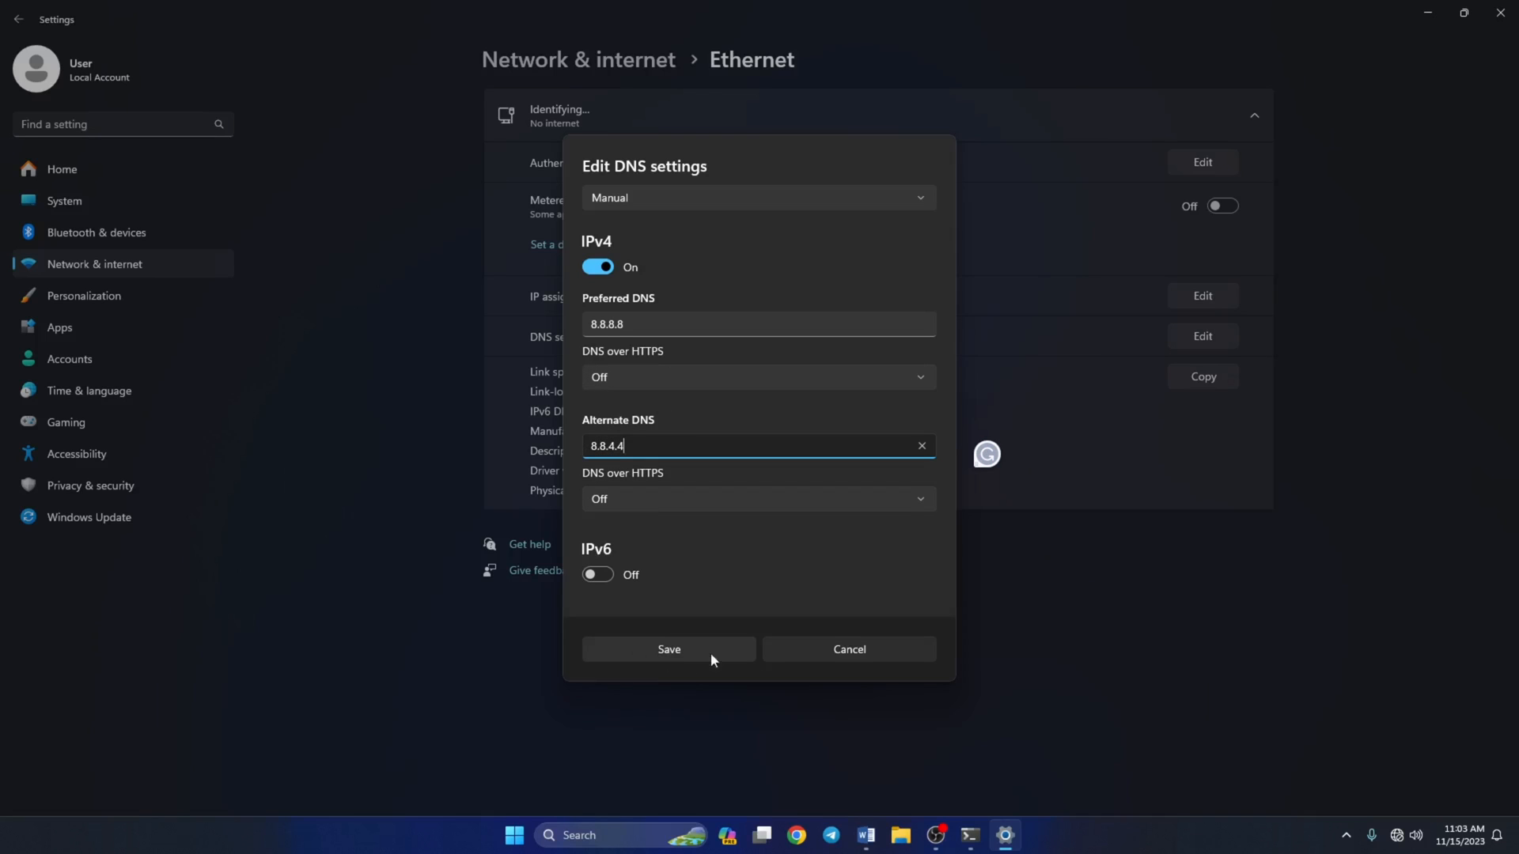
click(668, 649)
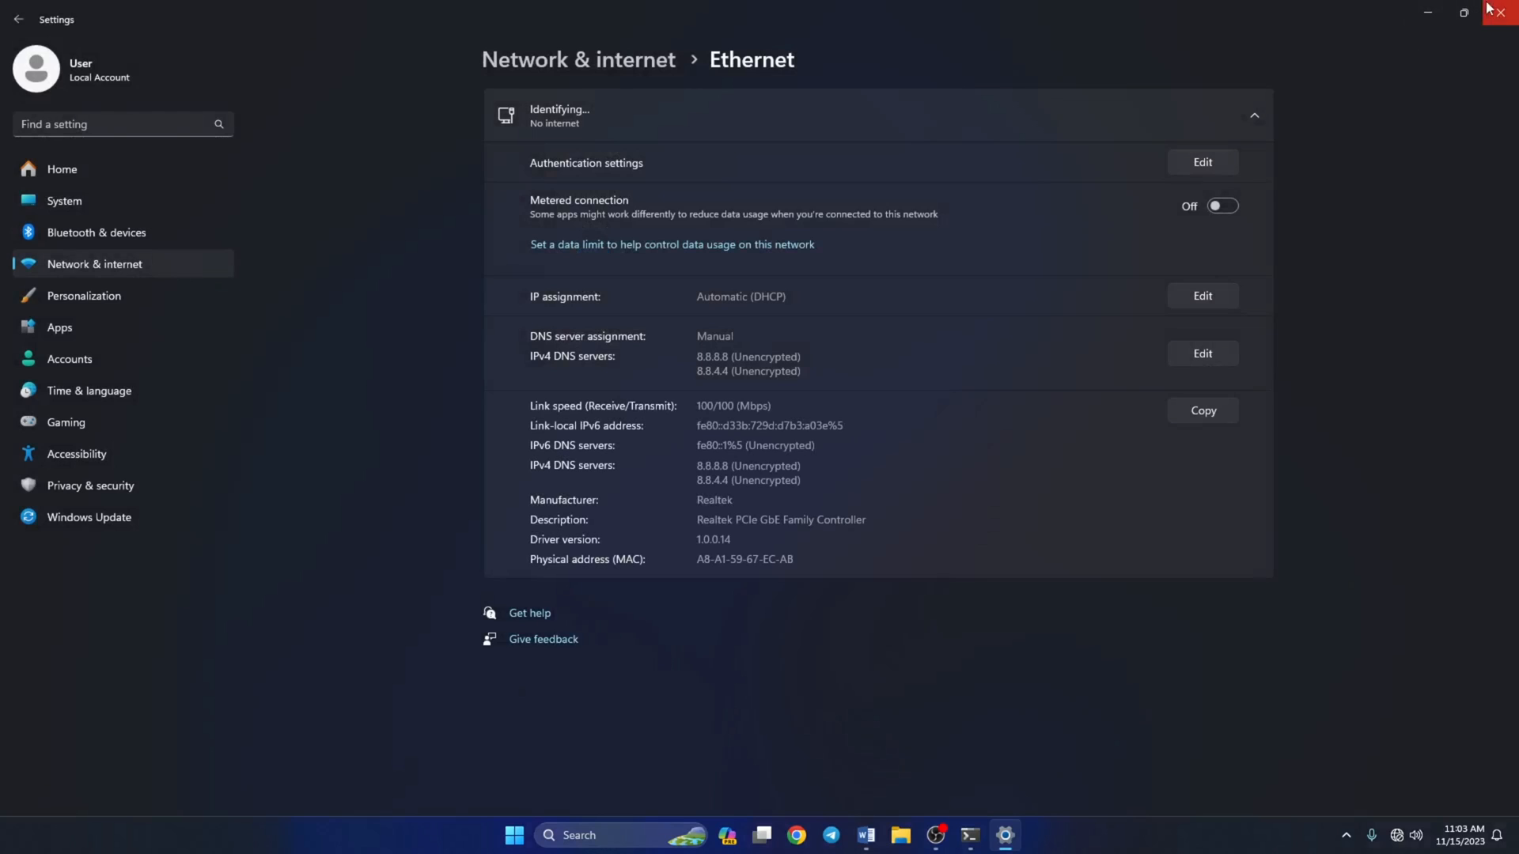
Step: Close the Settings window to return to the desktop
click(1507, 11)
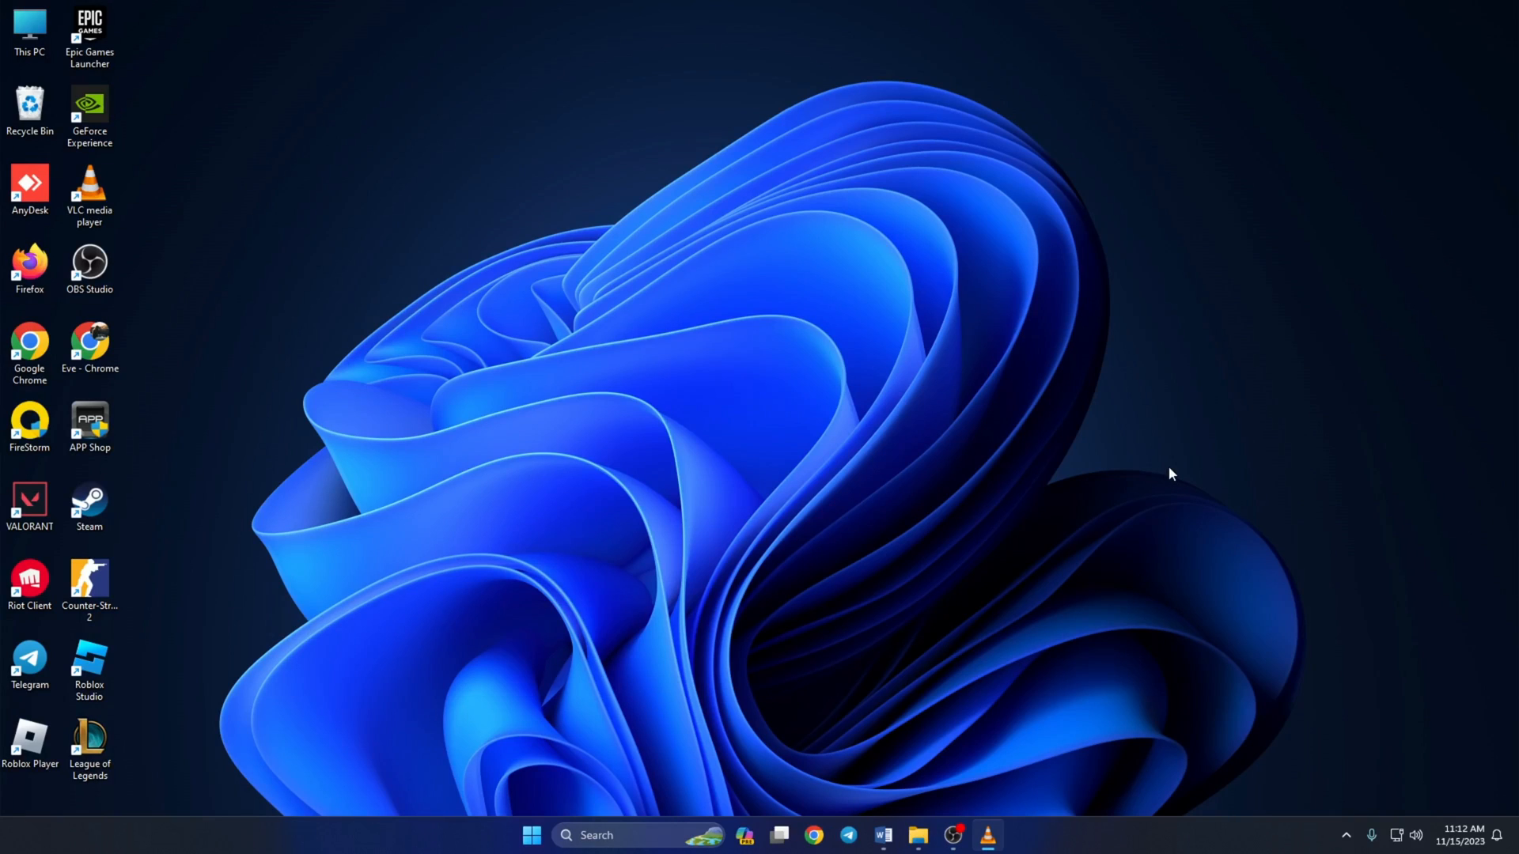
mouse_move(1345, 843)
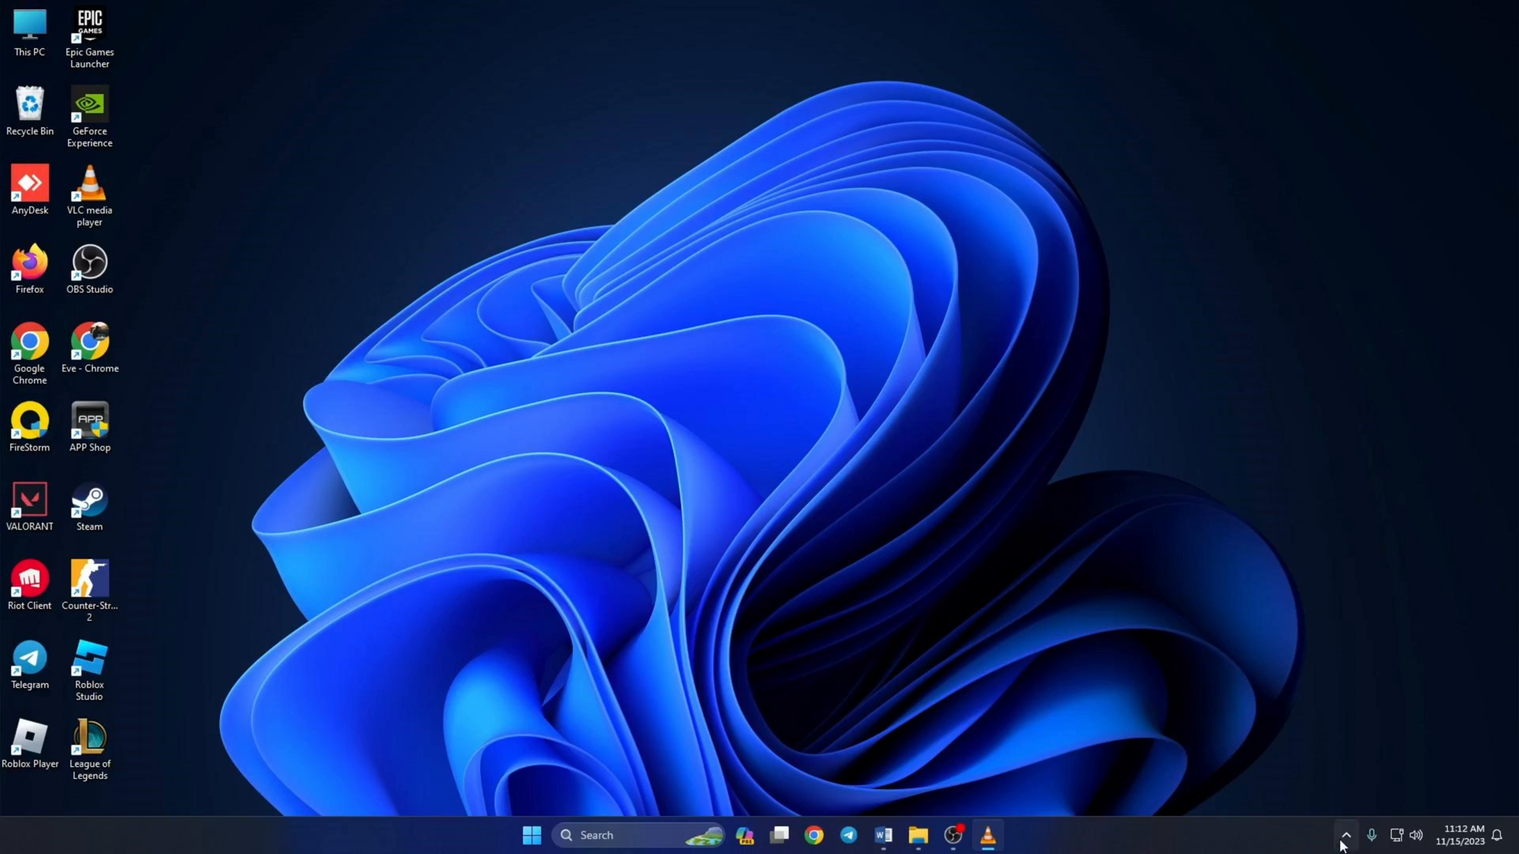
Step: Exit the Riot Games tray process and launch the Run utility from search
click(1345, 835)
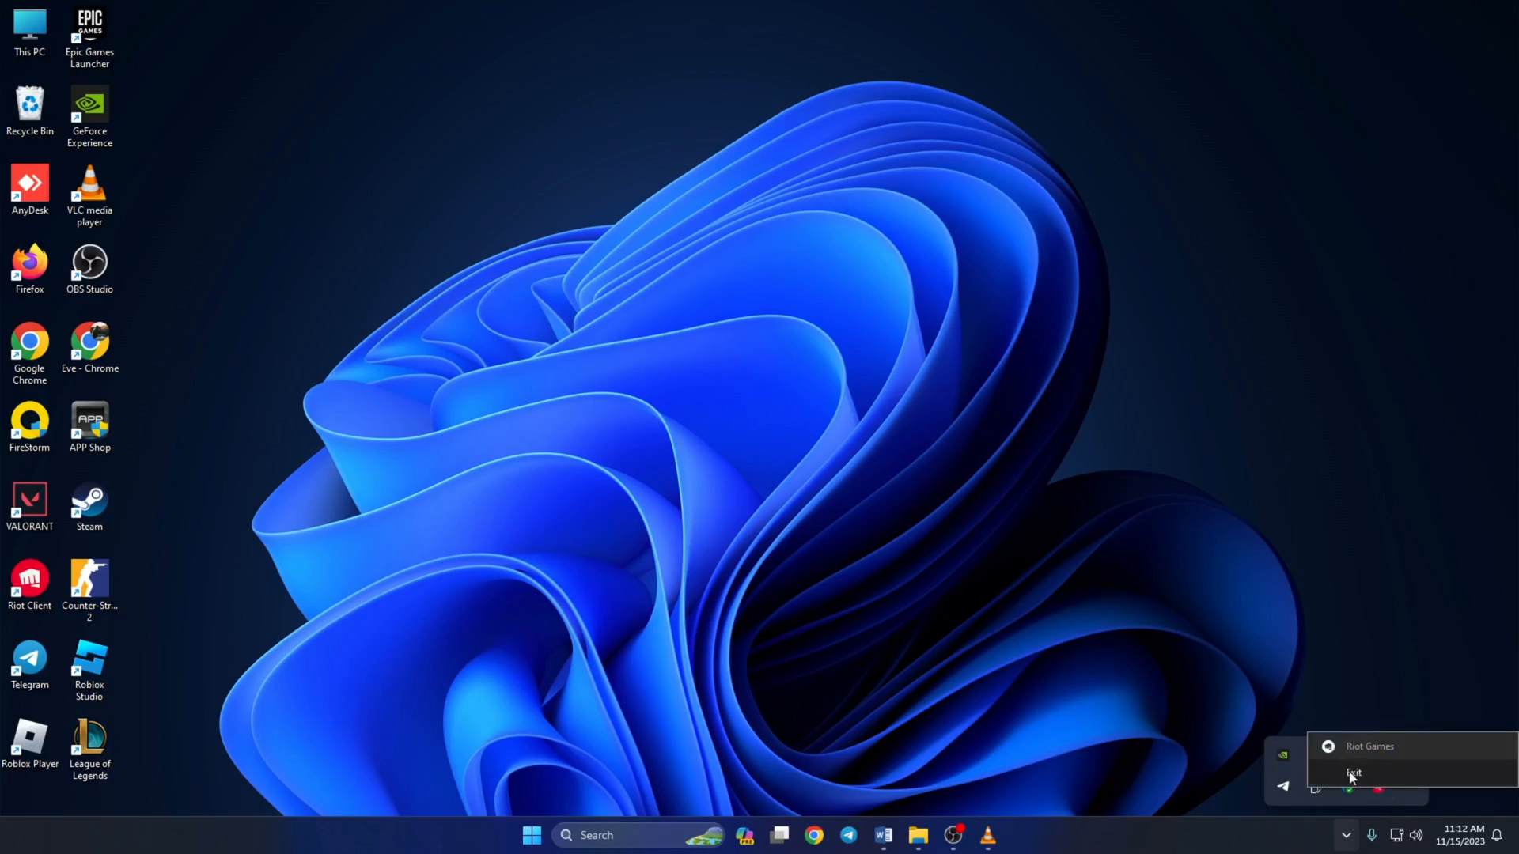
click(1352, 772)
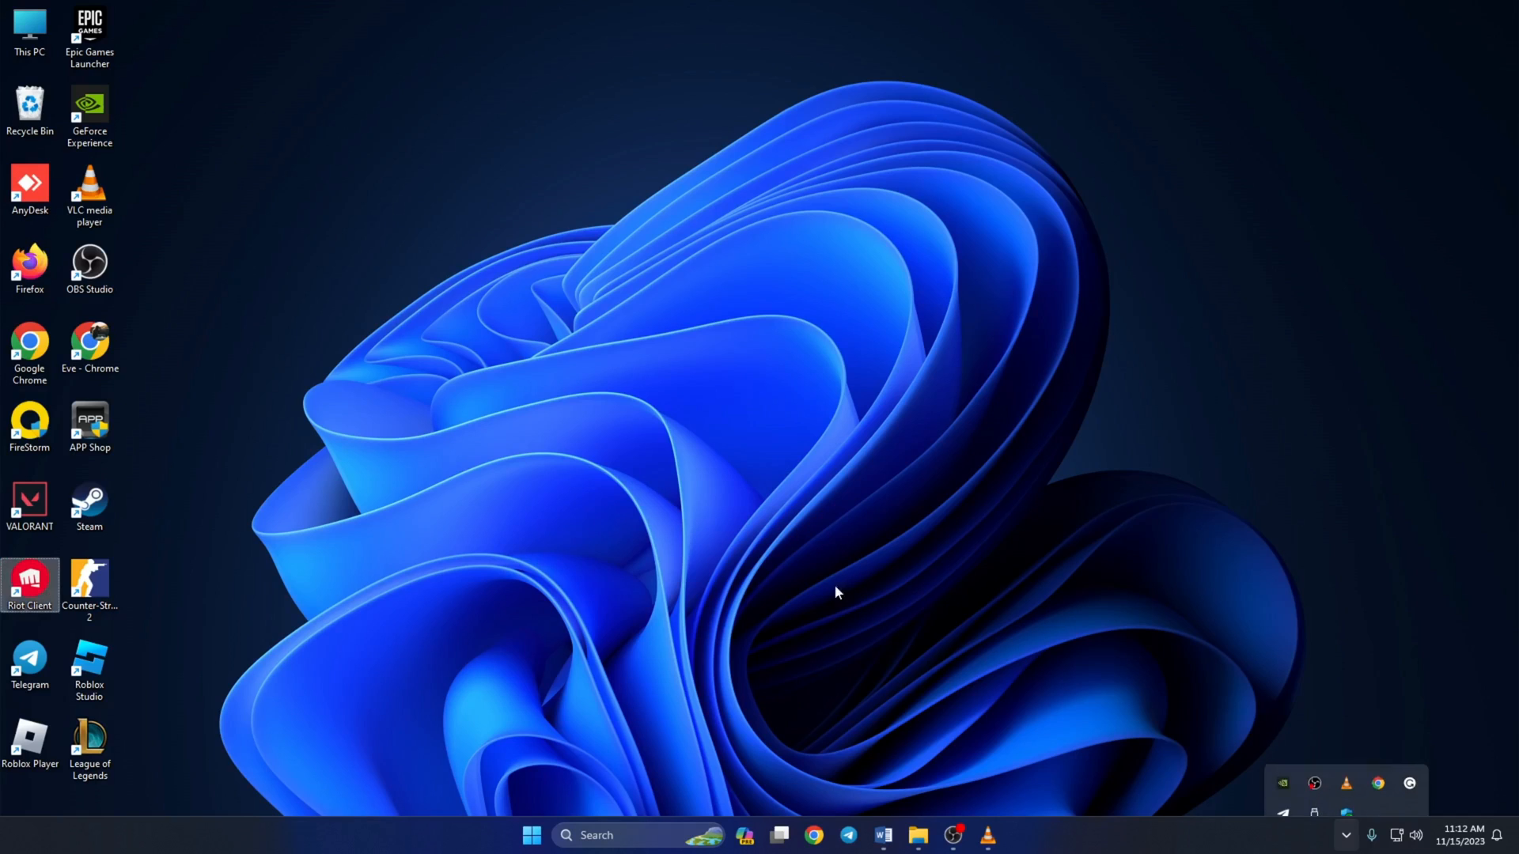
text(run)
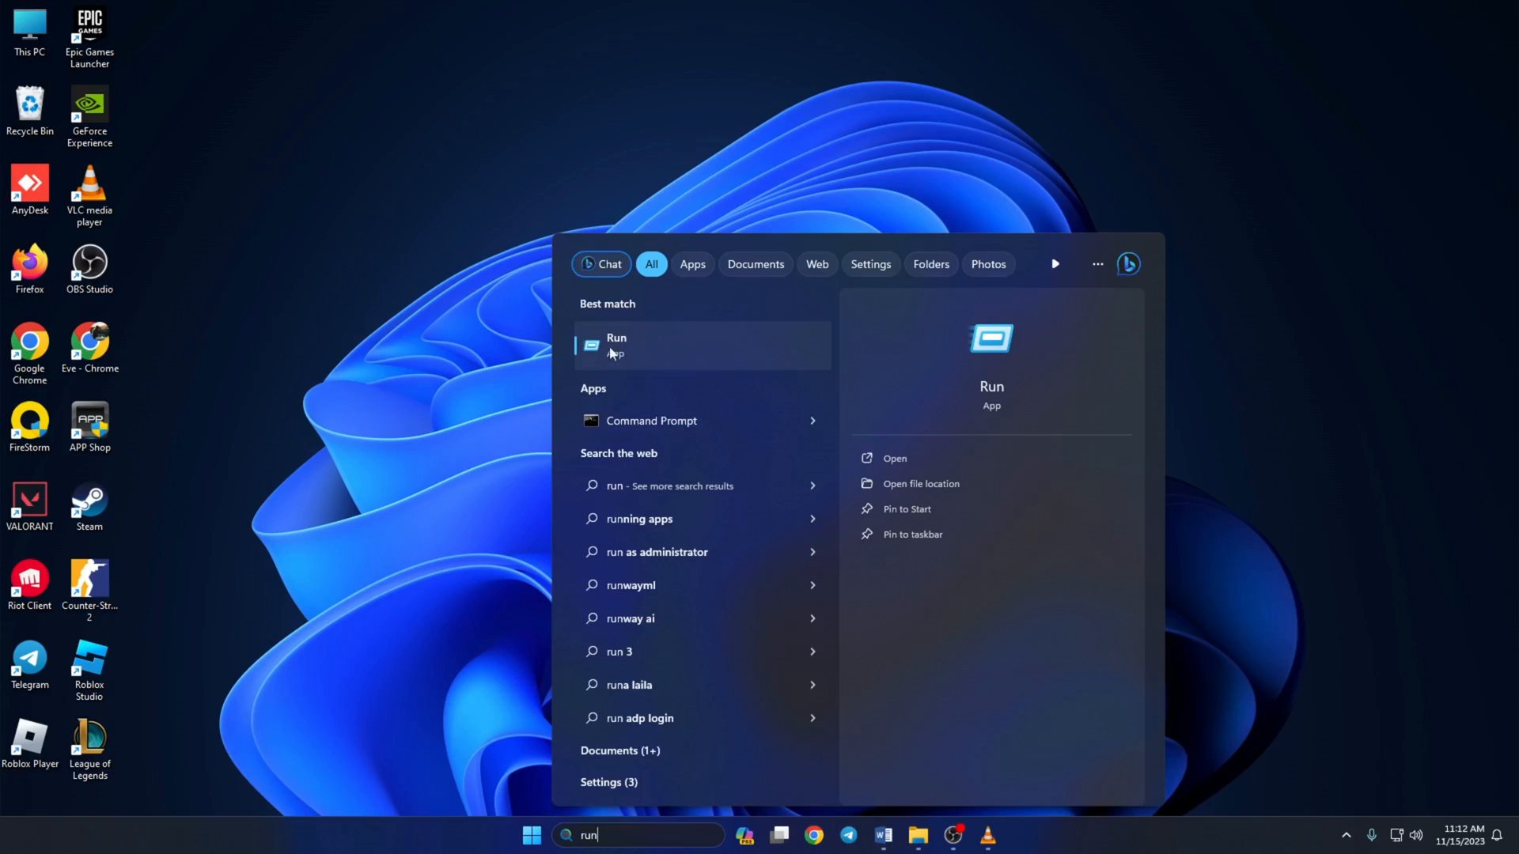
click(616, 345)
text(%localappdata)
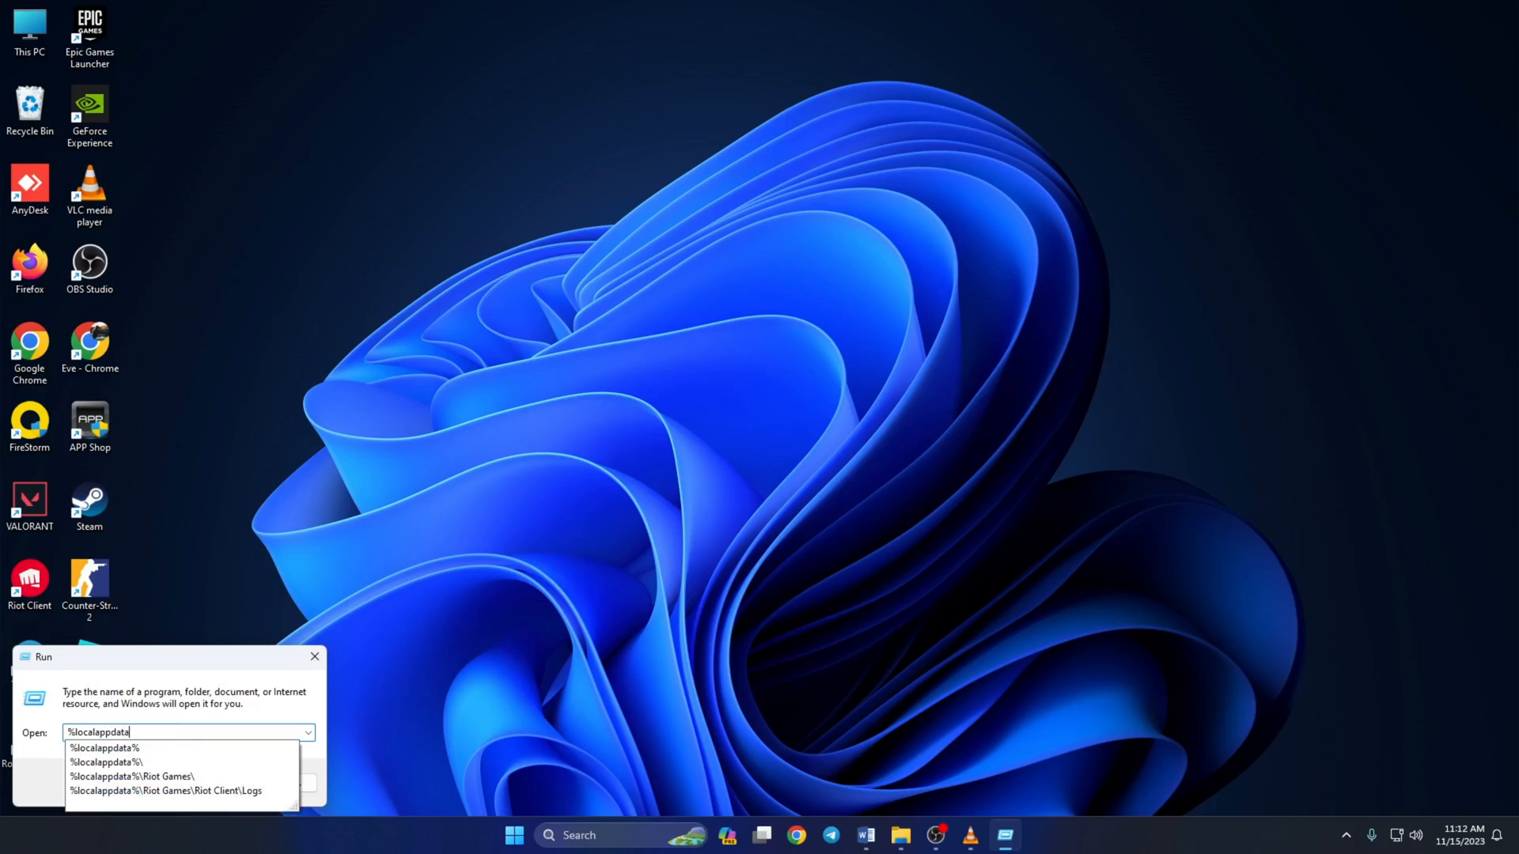
Step: Submit %localappdata% in Run to show the Local AppData folder
key(enter)
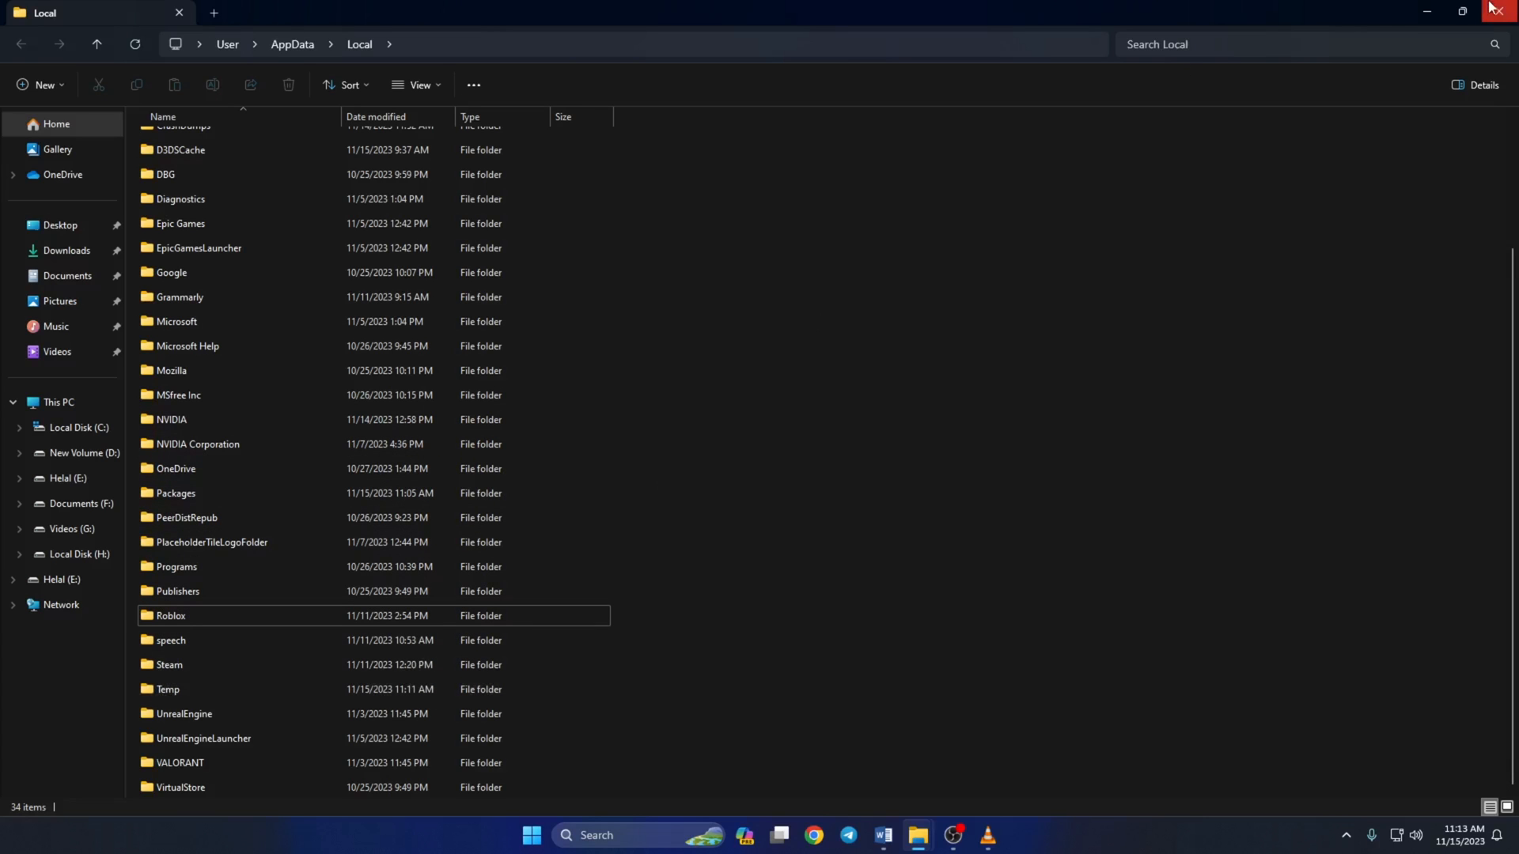
Step: Close File Explorer, launch Riot Client to its sign-in screen, then close it
click(1508, 11)
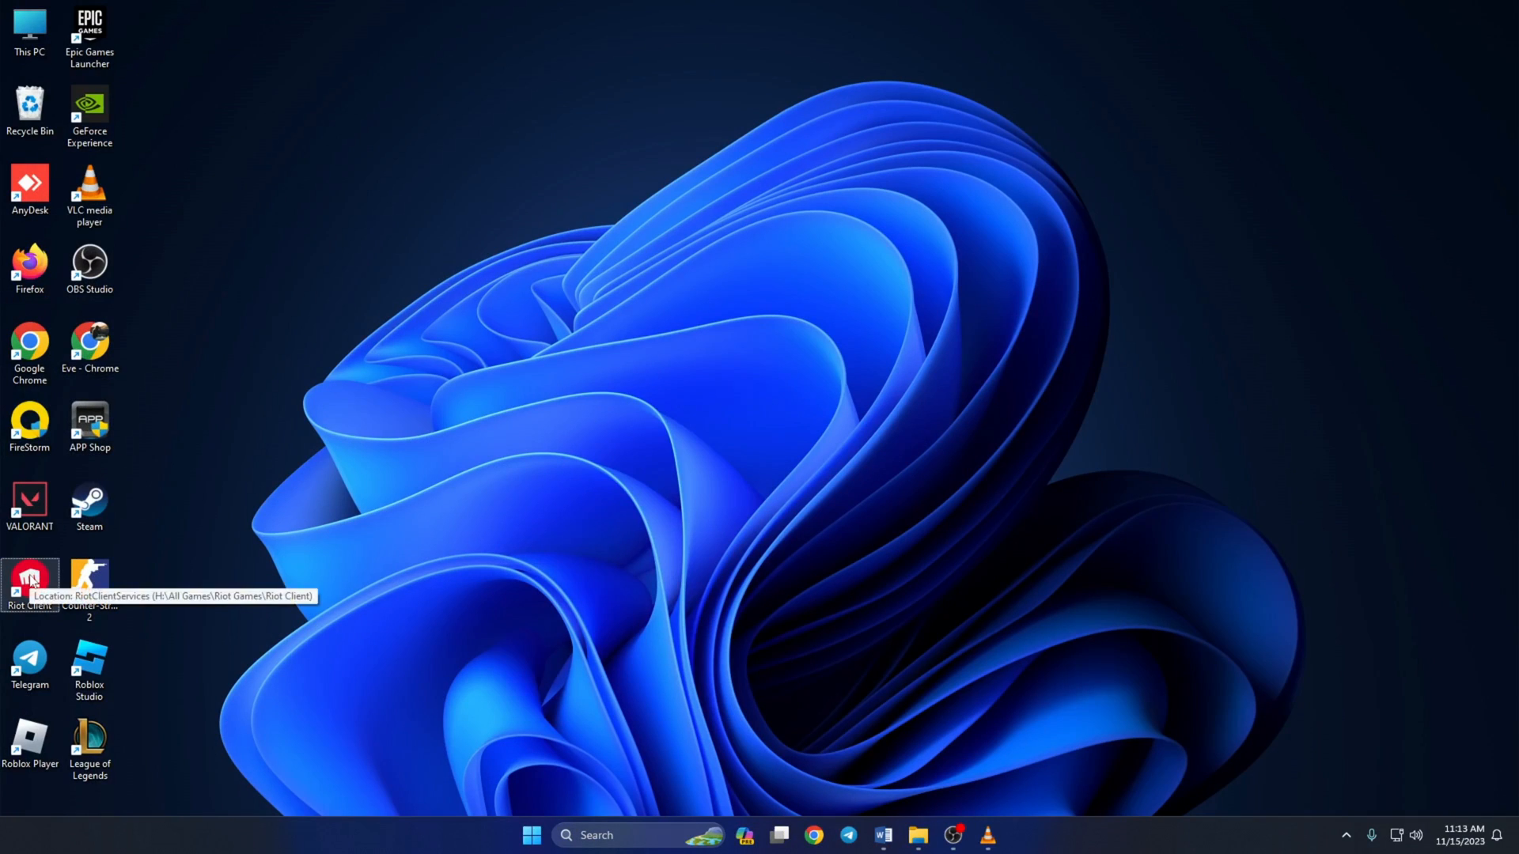
double_click(29, 581)
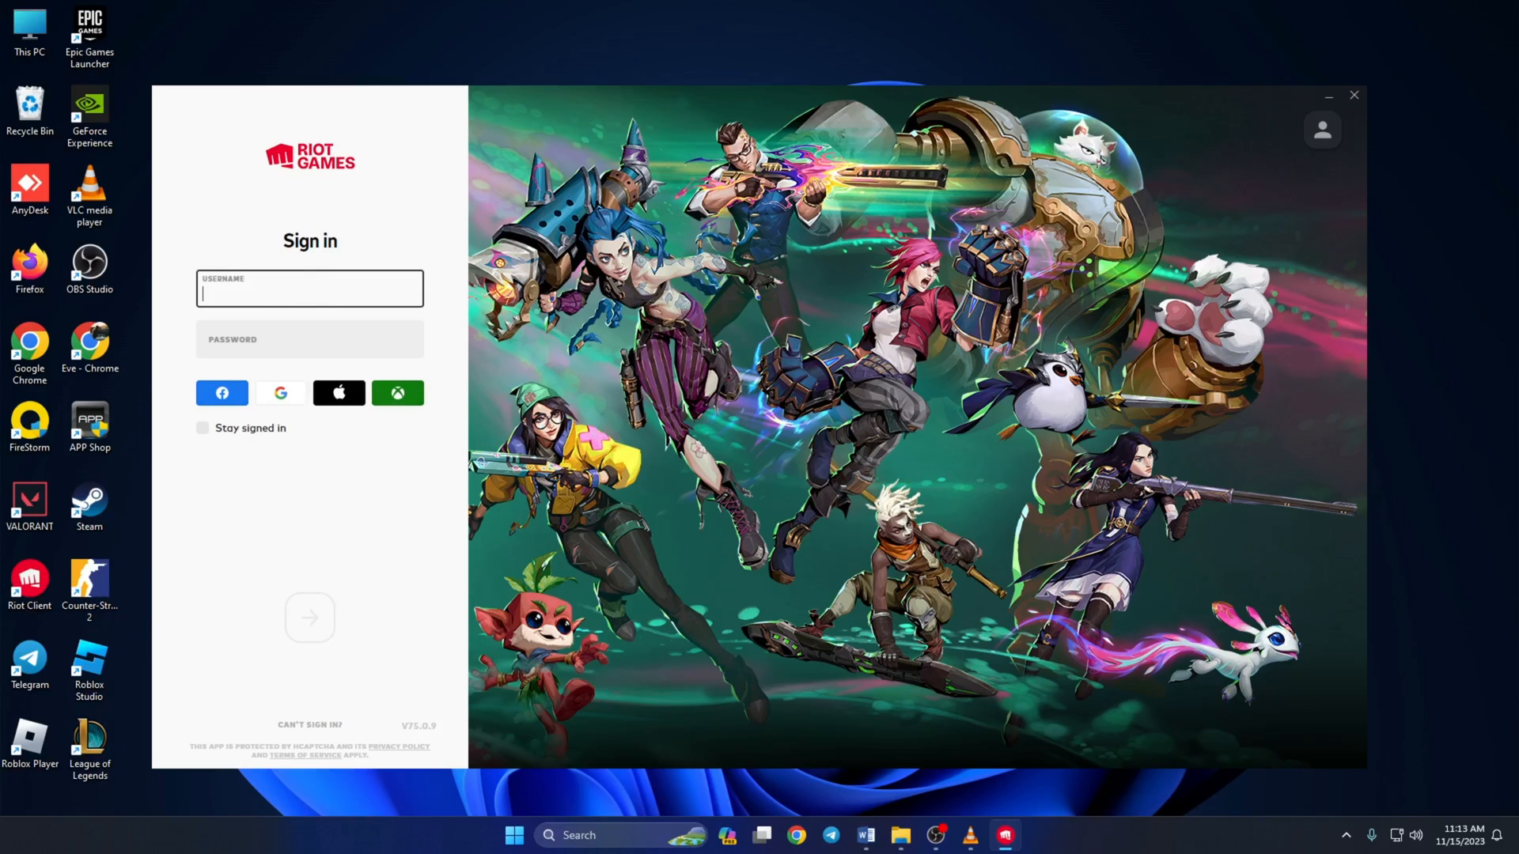
click(1353, 95)
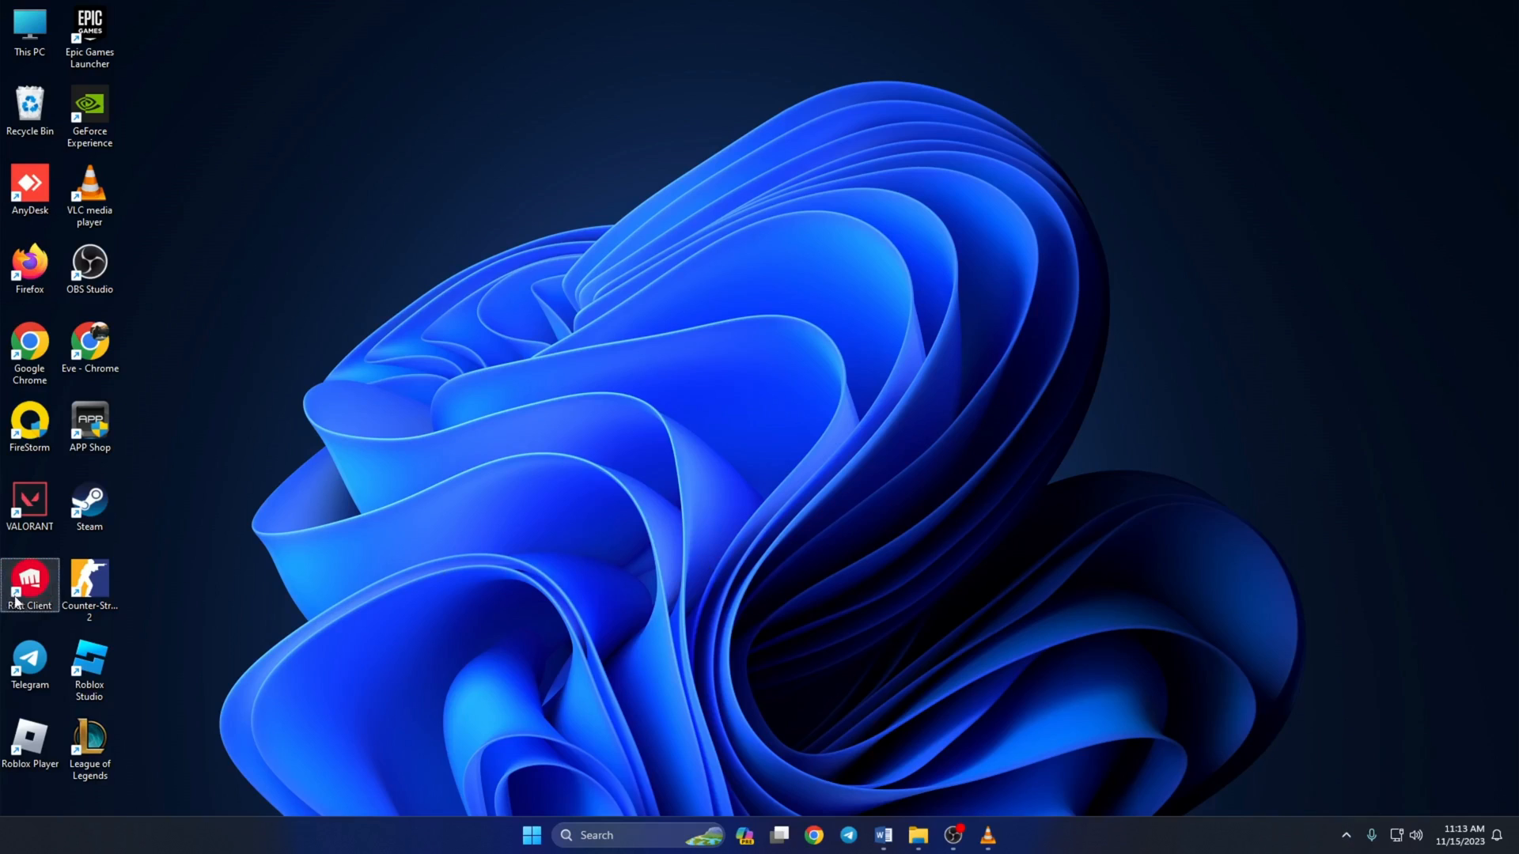
Step: Run Riot Client as administrator from its shortcut and enter the account credentials
right_click(30, 583)
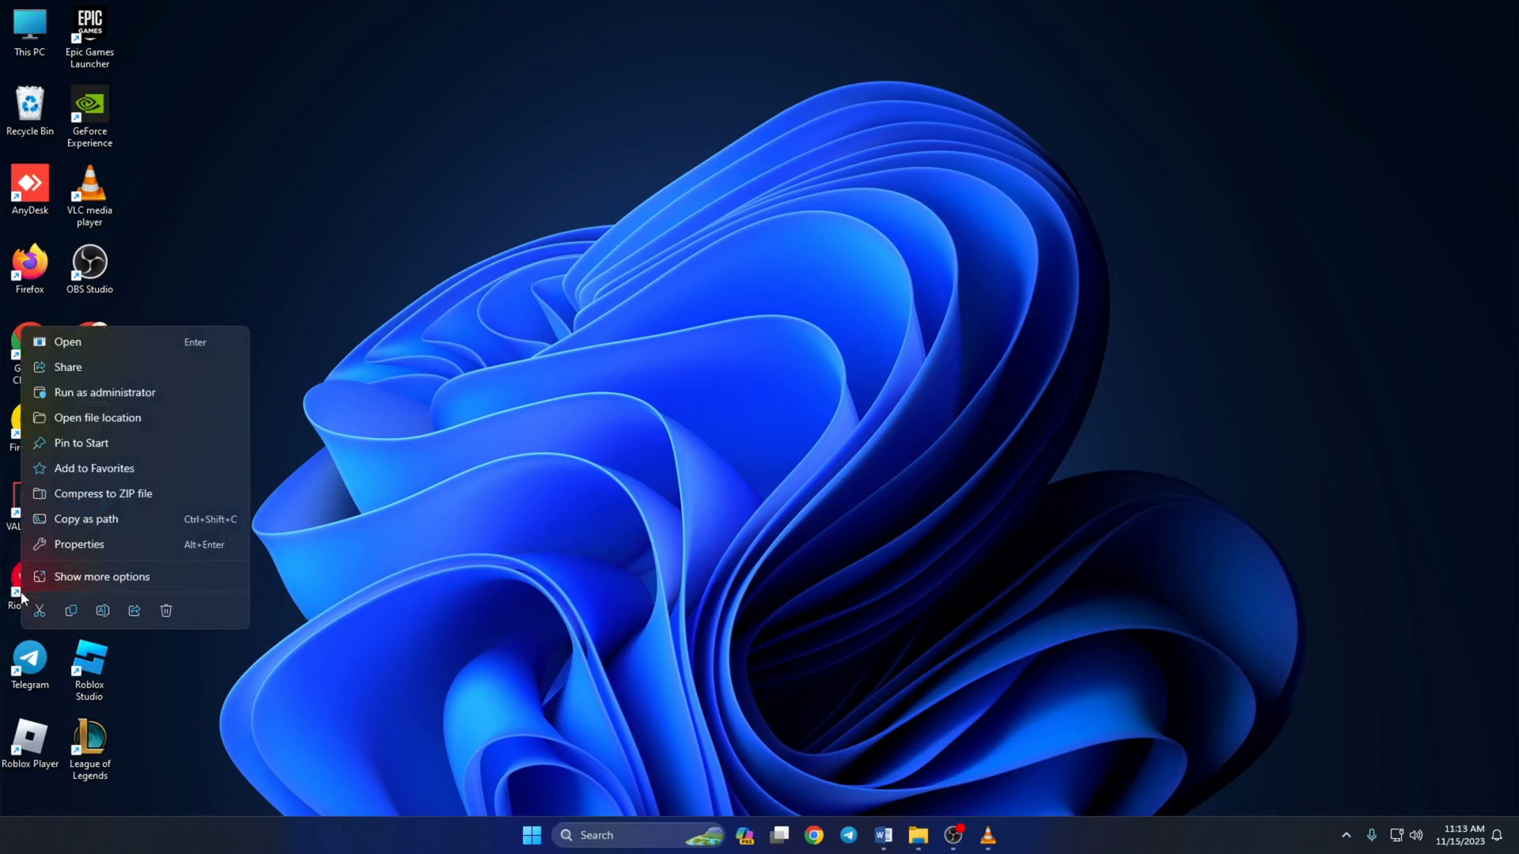
mouse_move(105, 393)
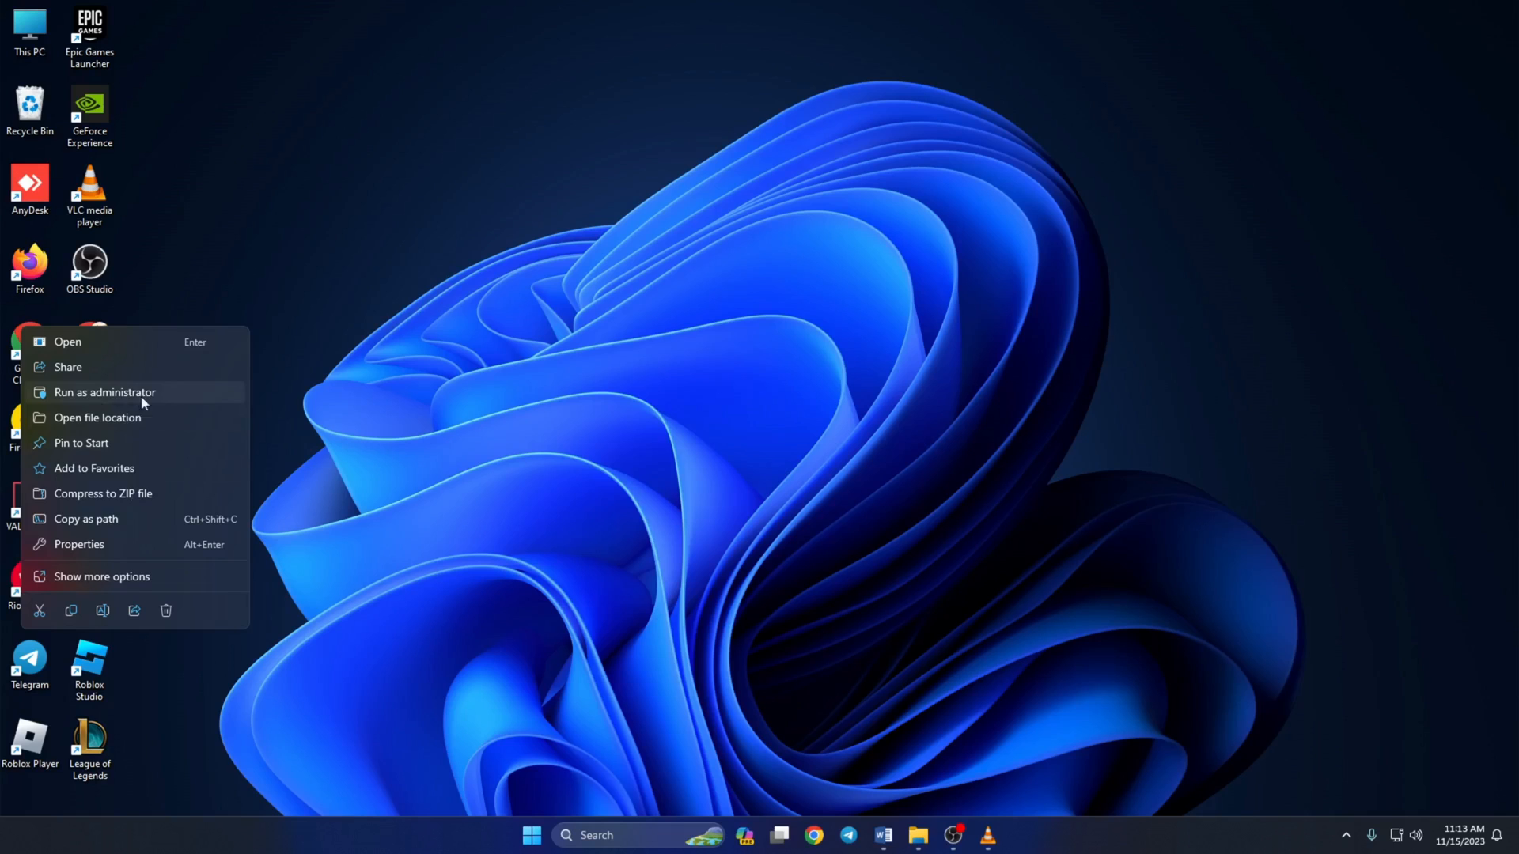
click(105, 392)
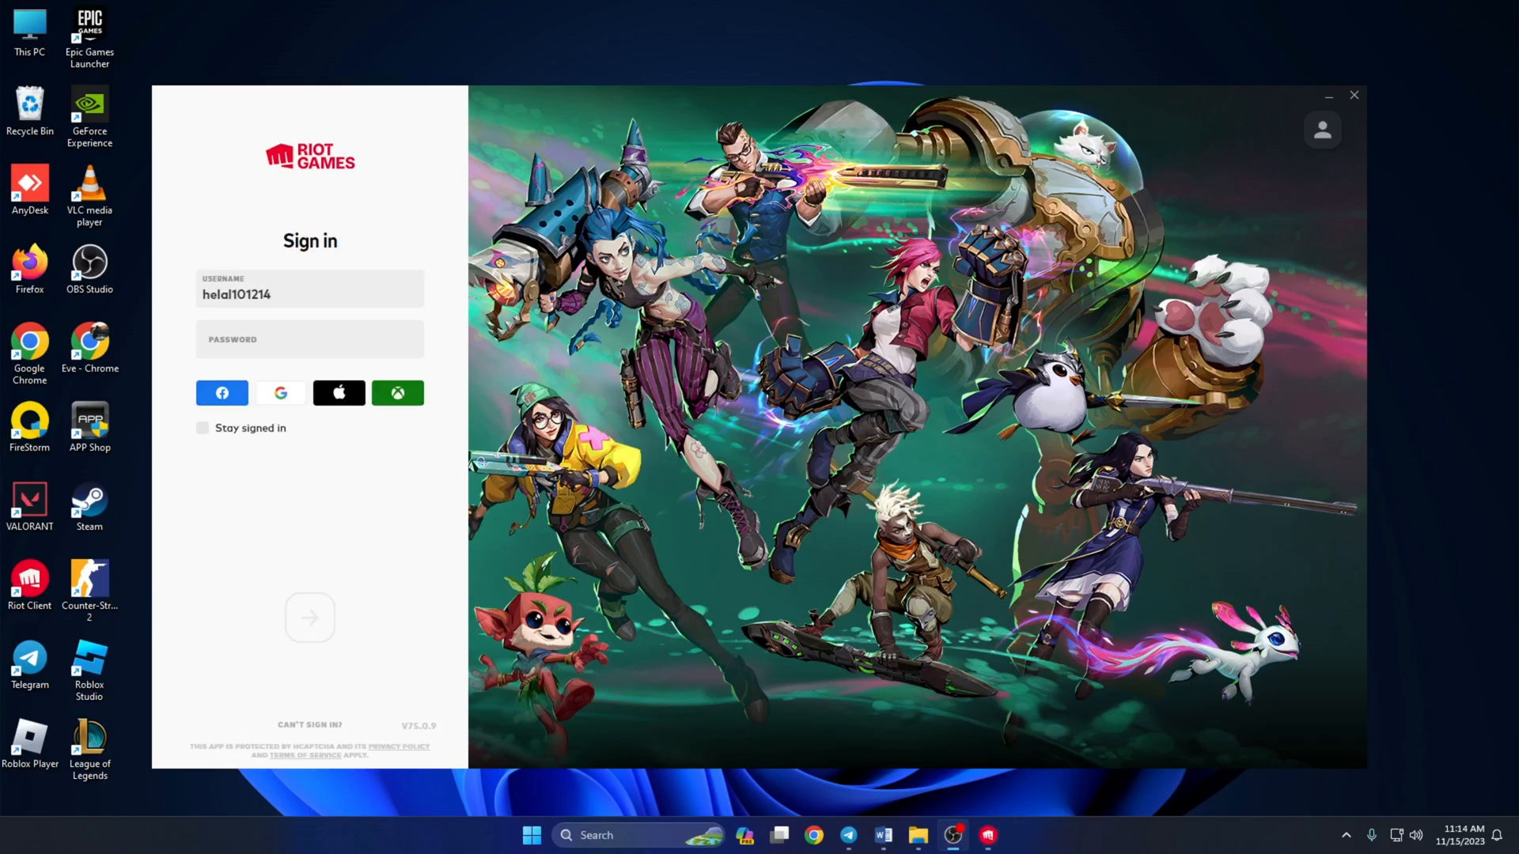
click(301, 339)
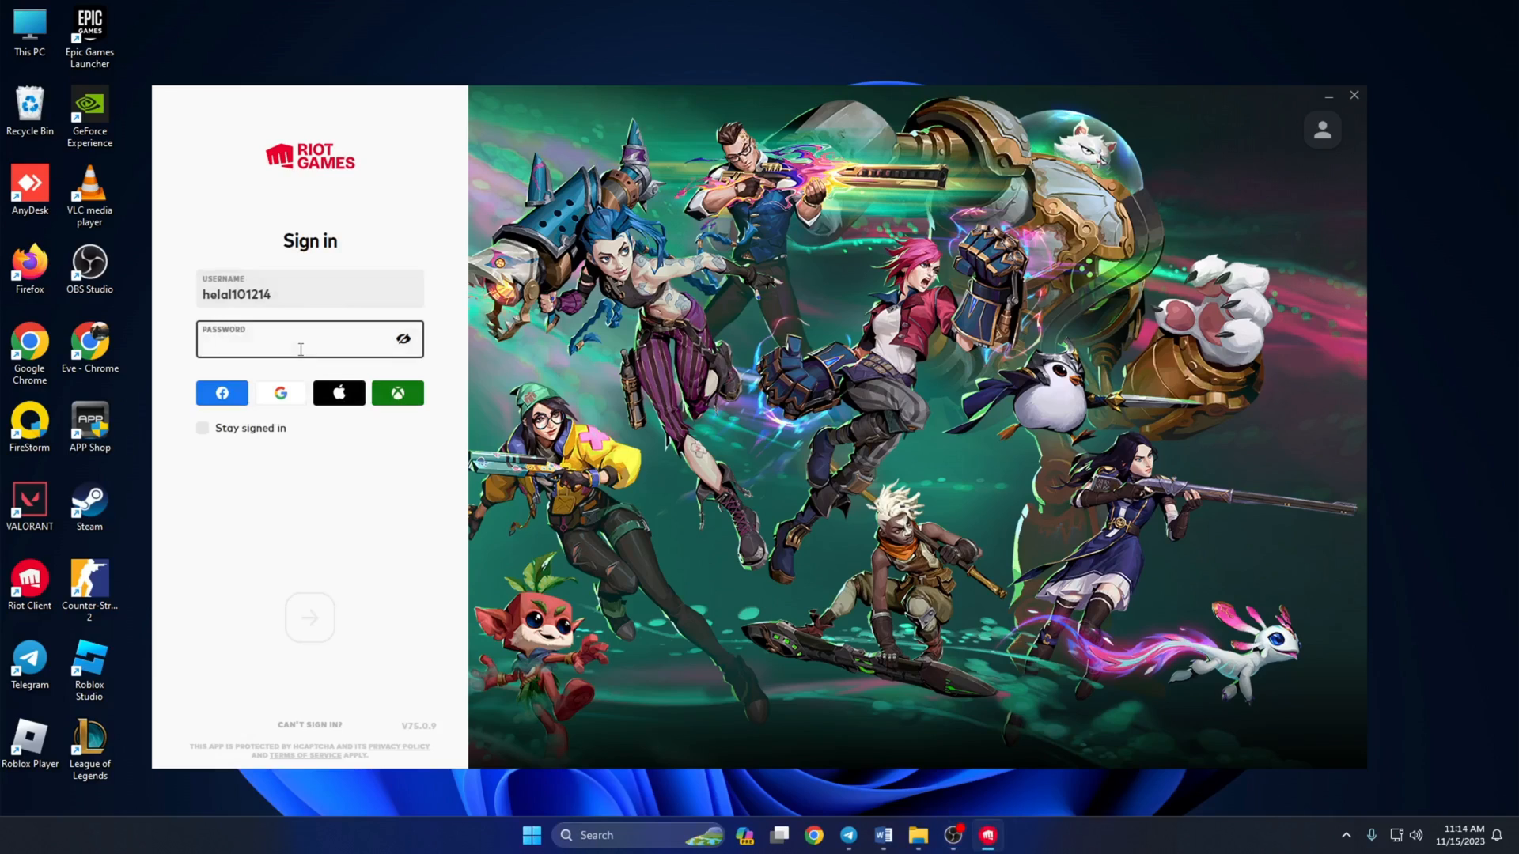
Step: Enable Stay signed in, acknowledge the notice, reach My Games and close the client
click(203, 429)
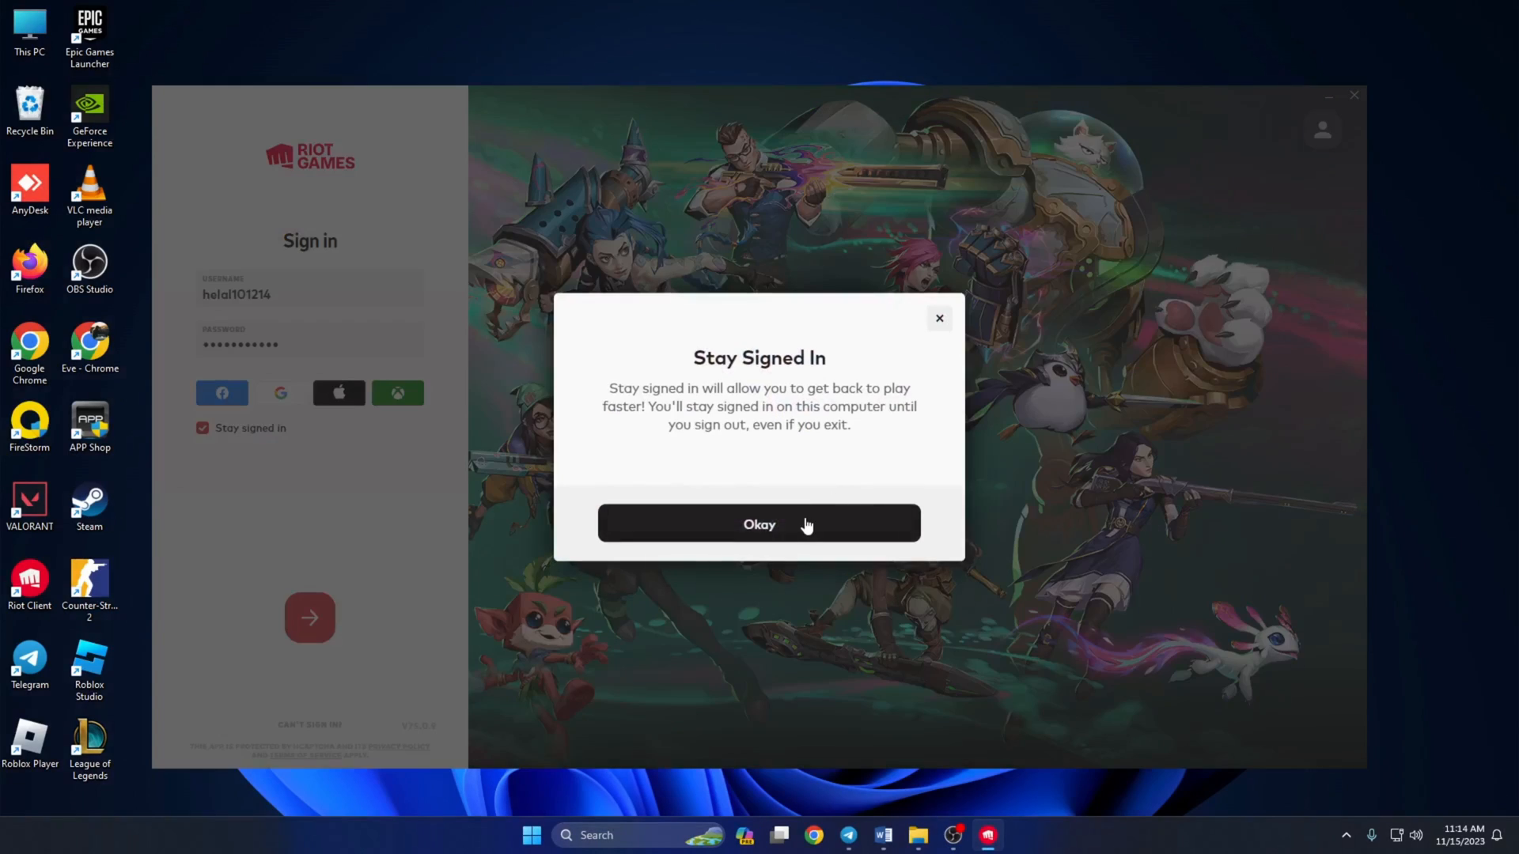
click(757, 523)
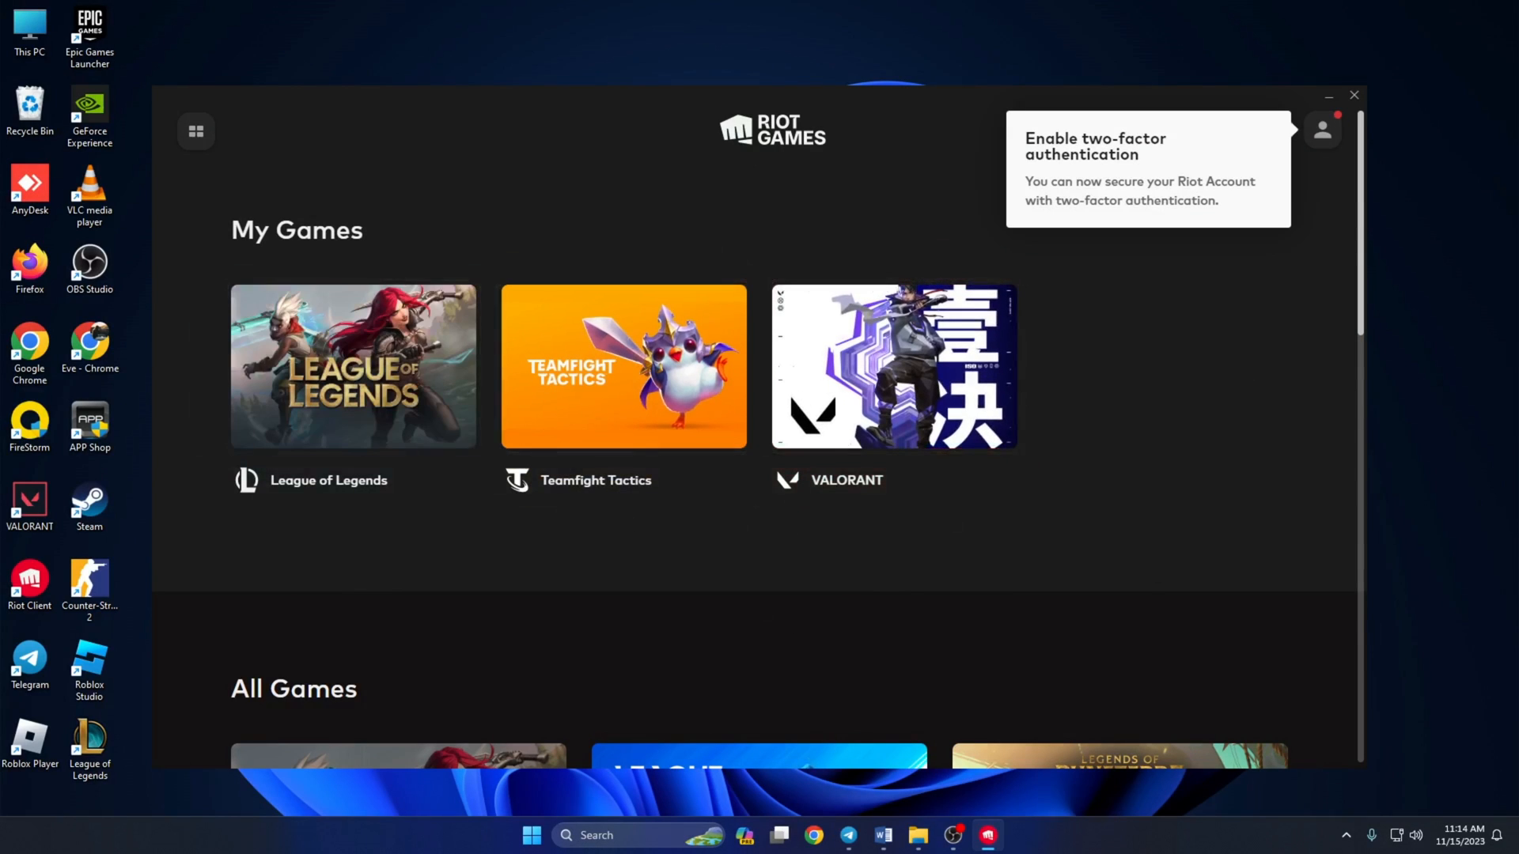
click(1353, 95)
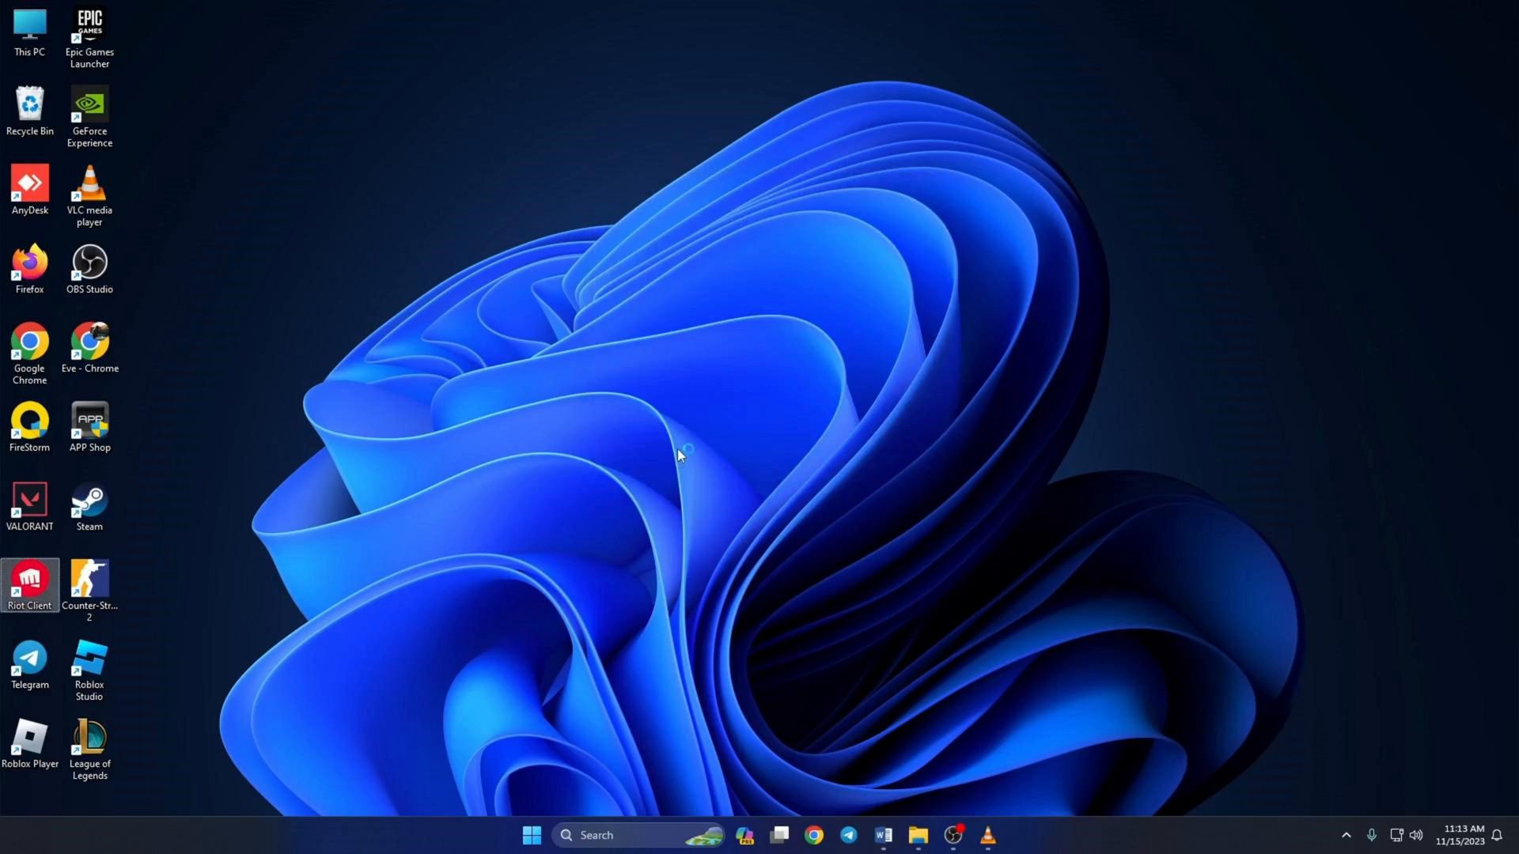